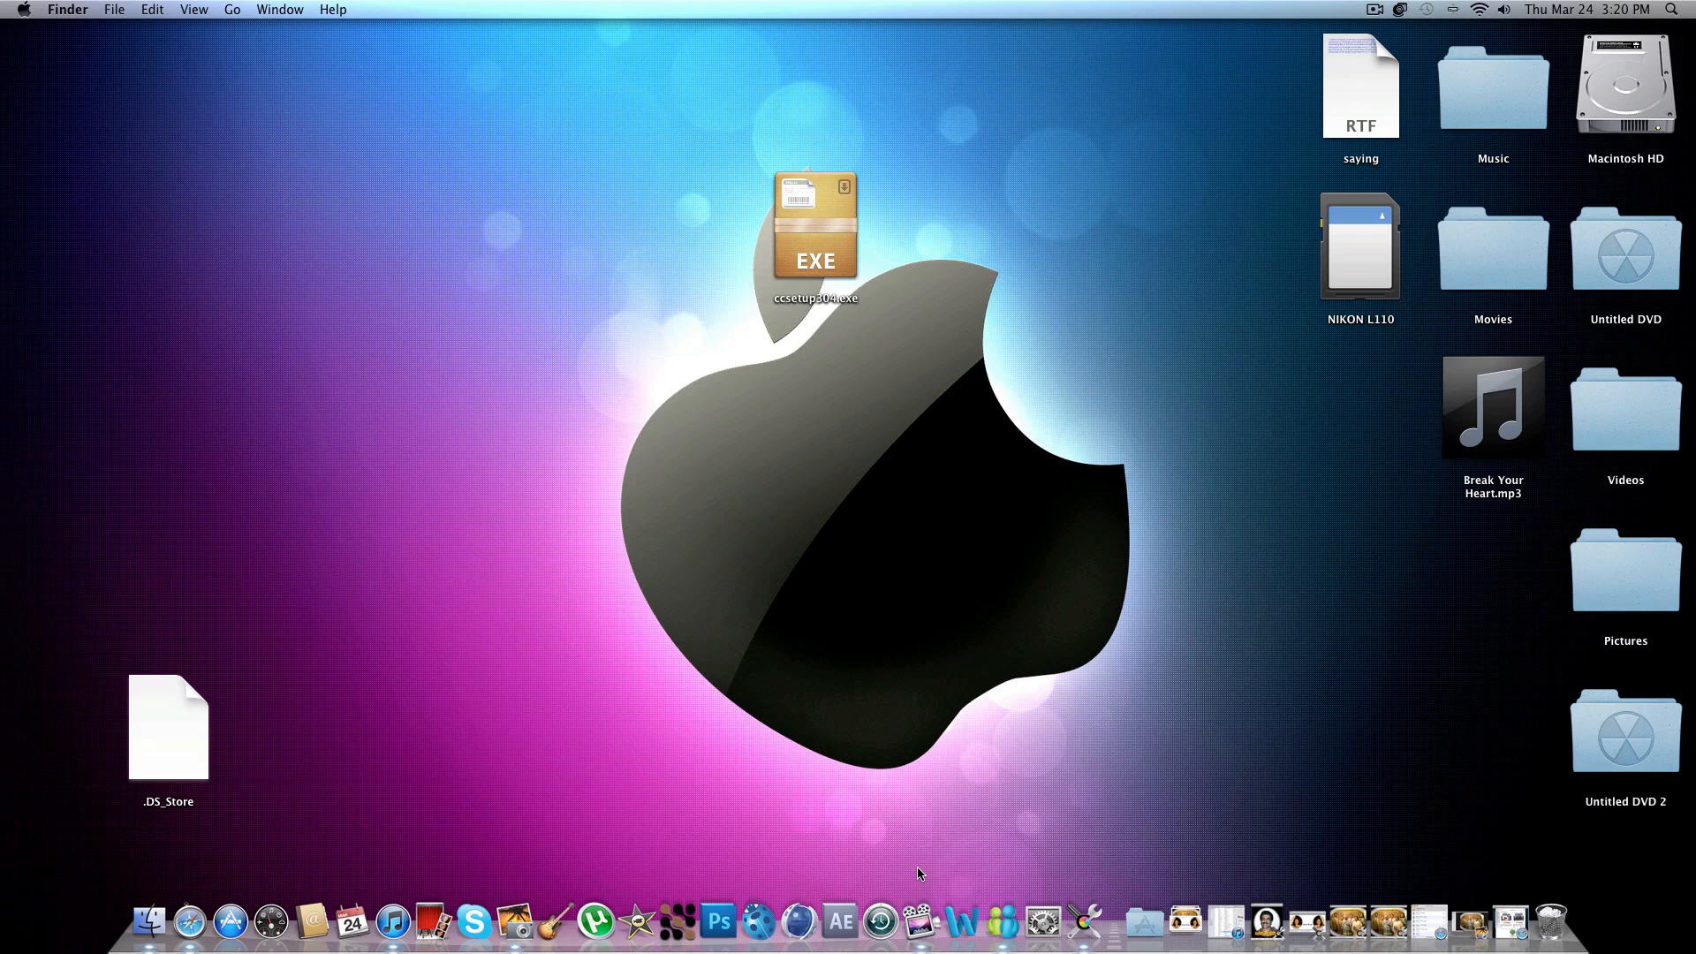
pyautogui.moveTo(908, 883)
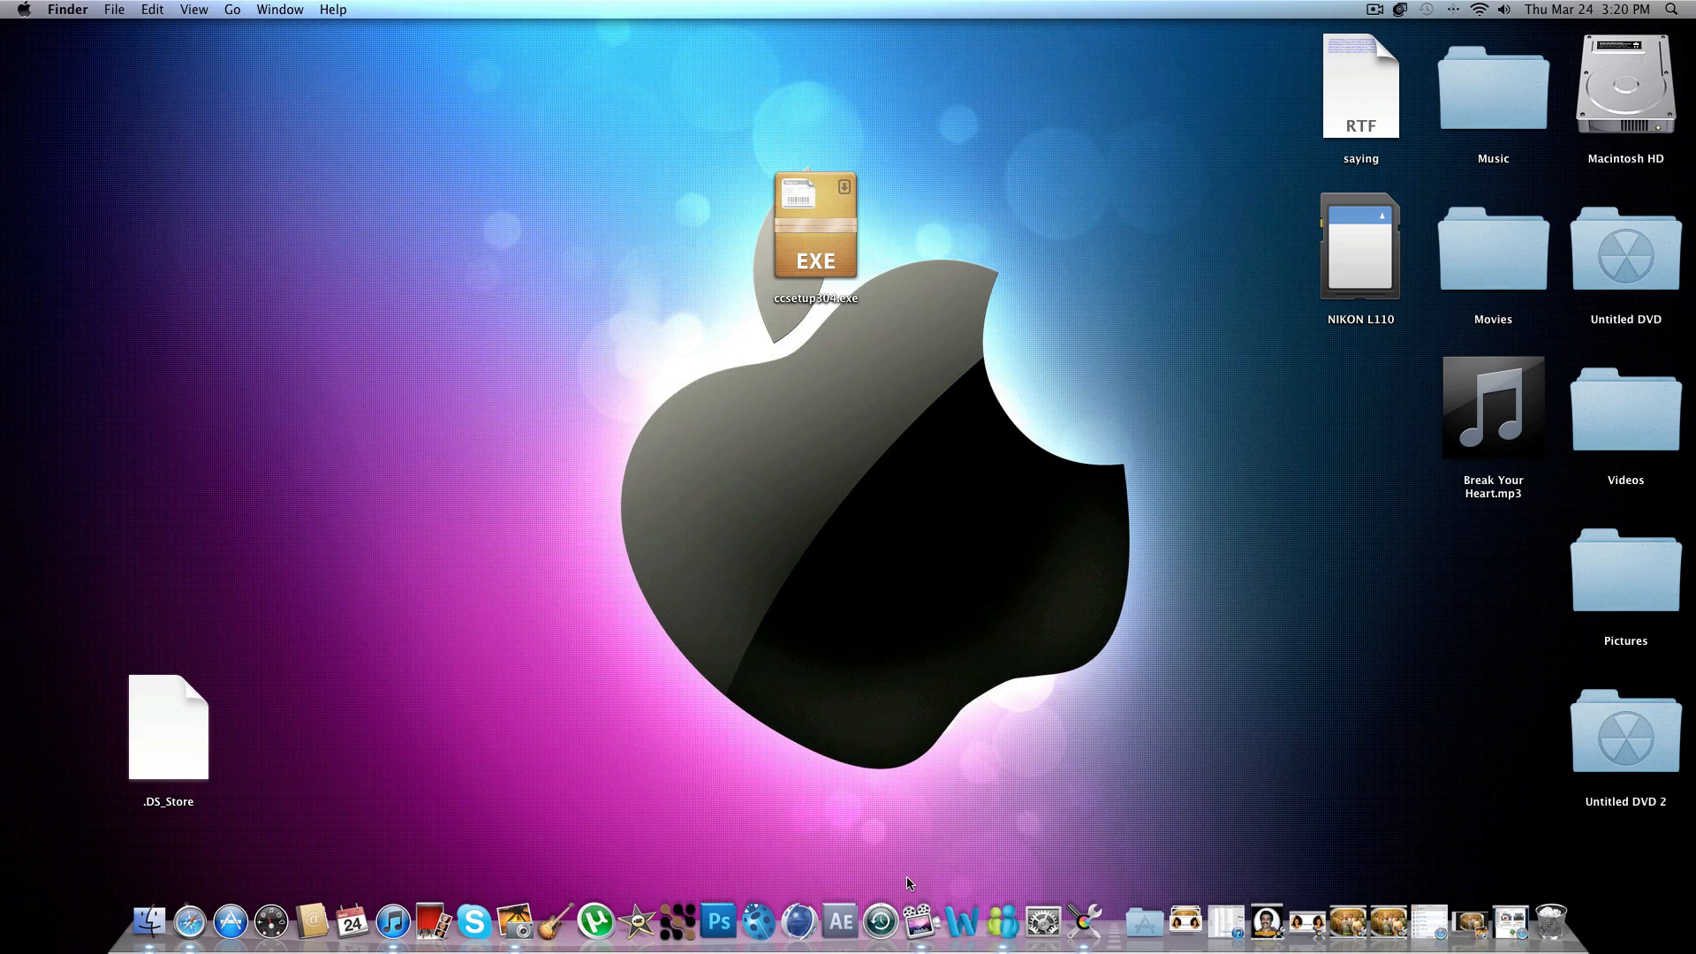
pyautogui.moveTo(193, 924)
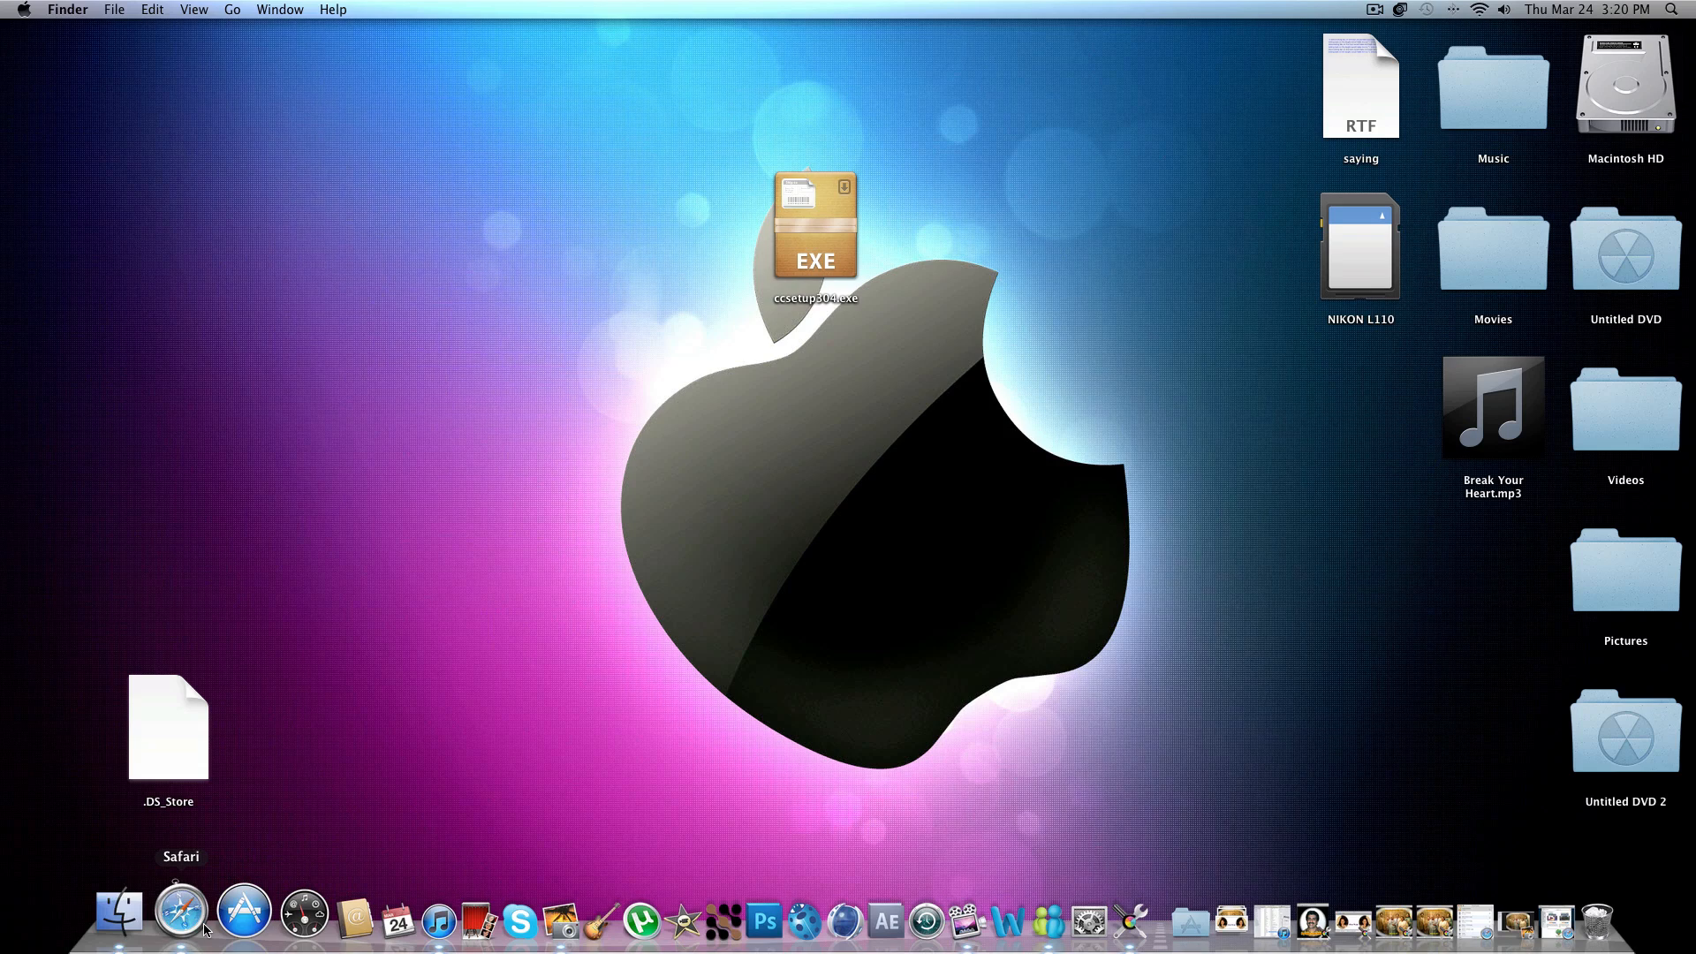
# Launch Safari to view the CodeWeavers products page listing CrossOver and CrossOver Games.
pyautogui.click(208, 912)
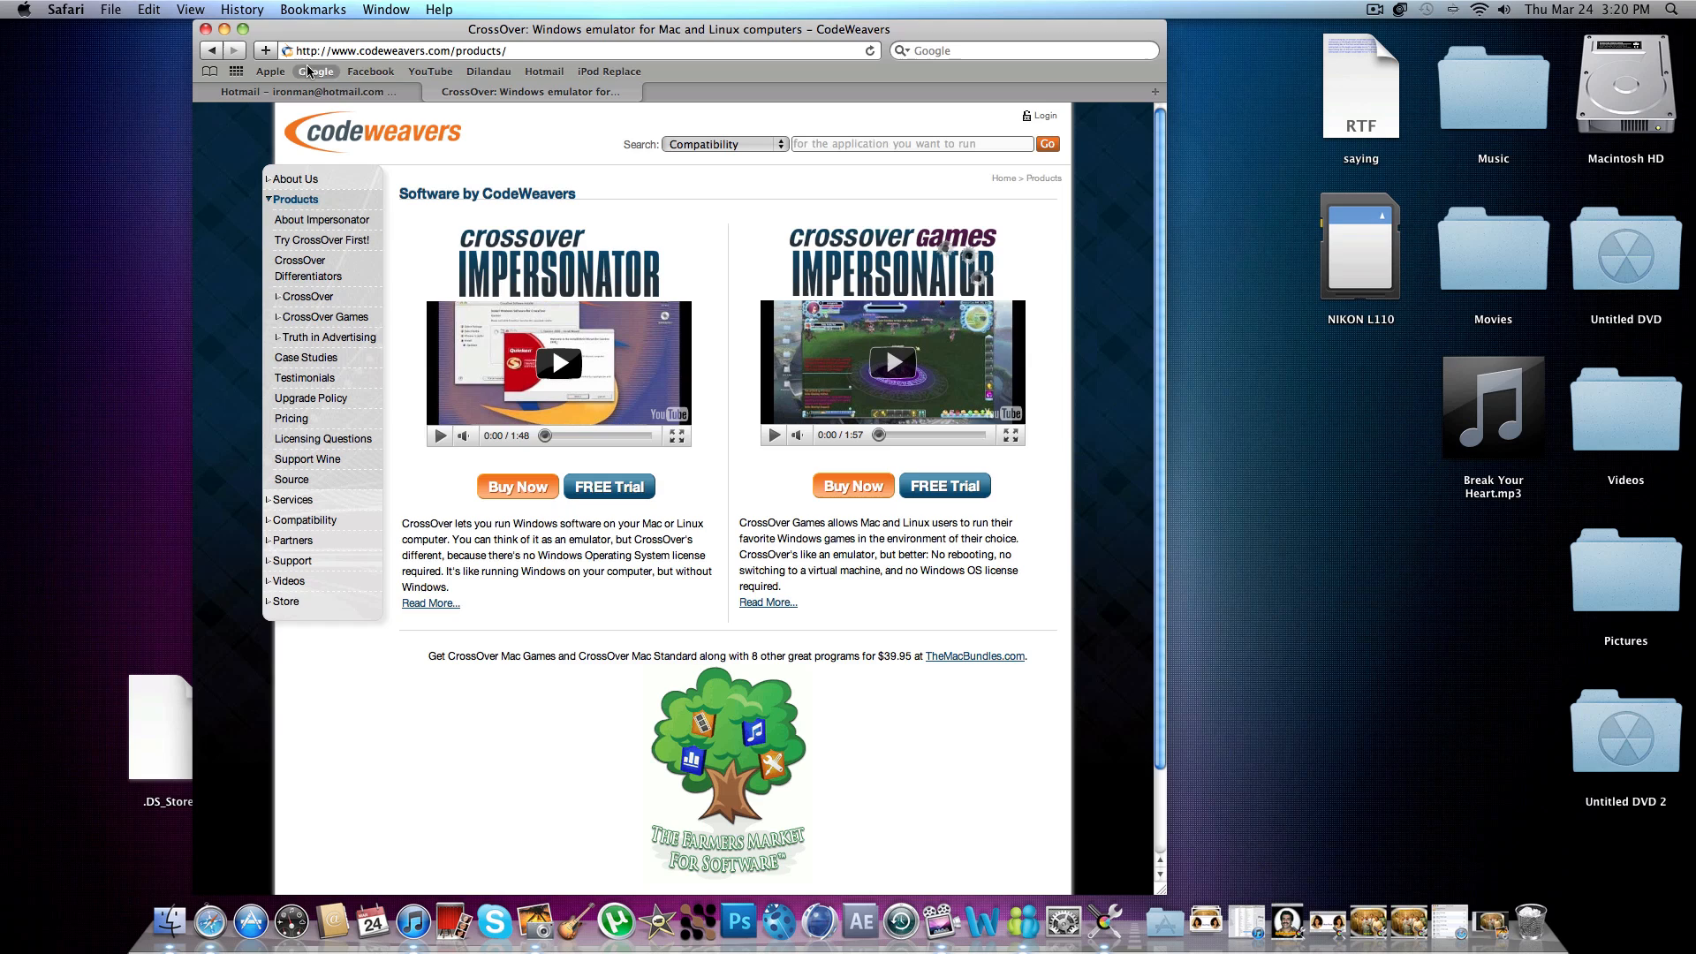
pyautogui.moveTo(325, 42)
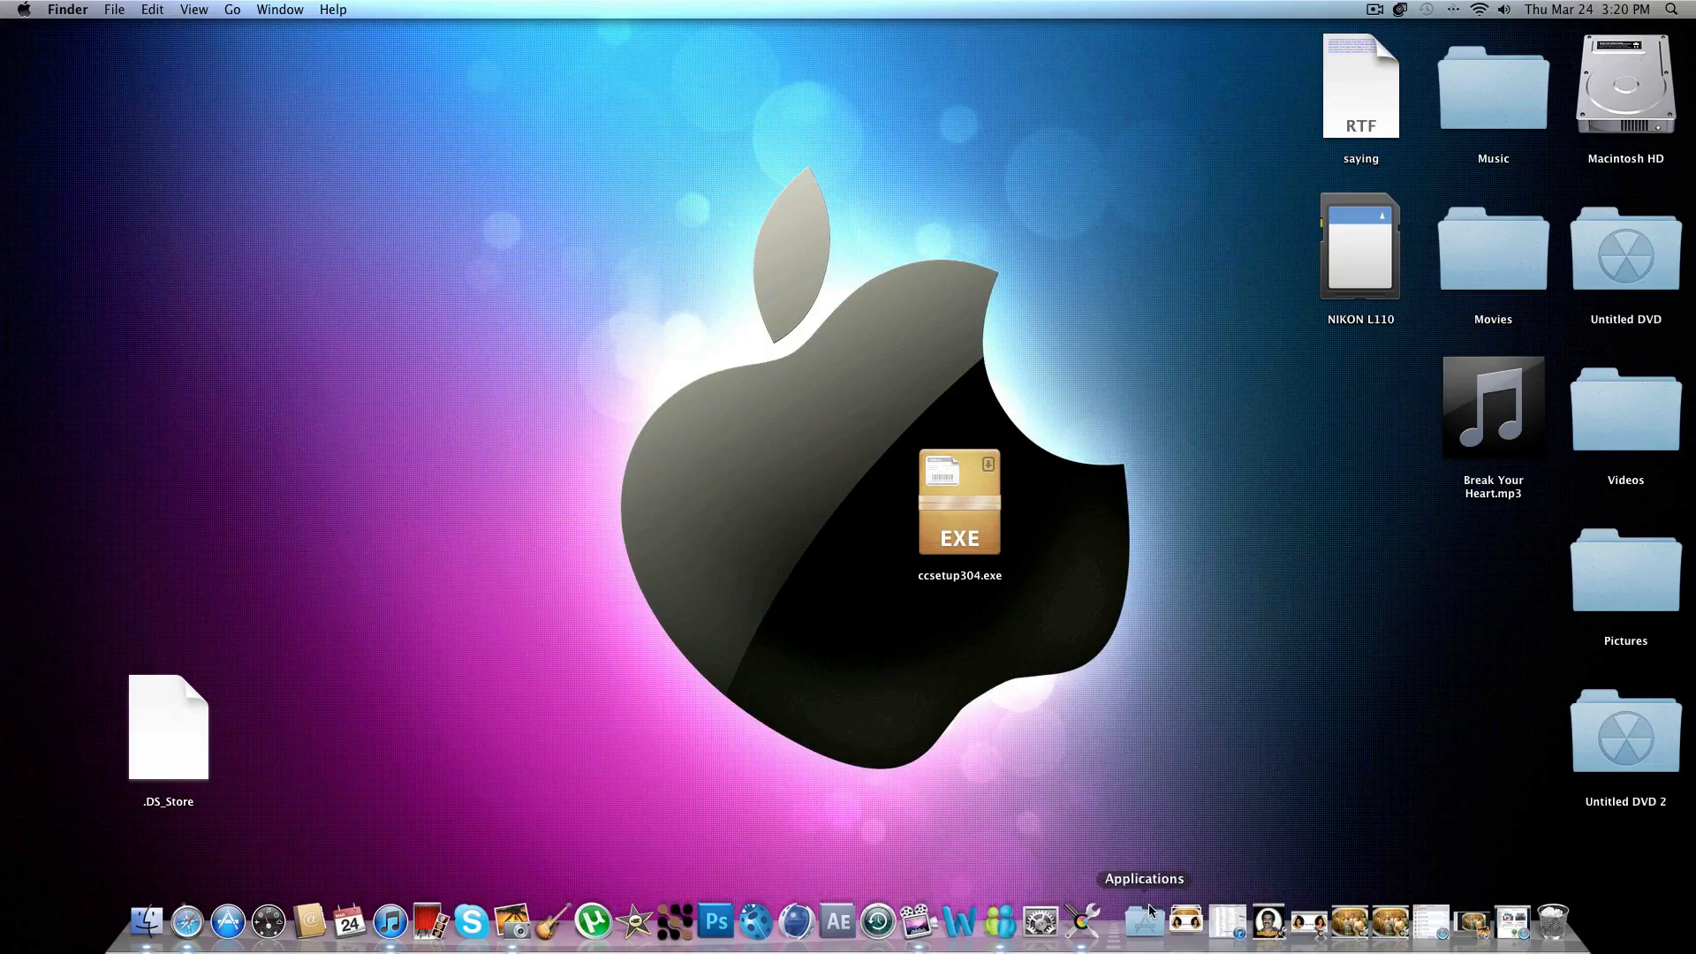
pyautogui.moveTo(1131, 924)
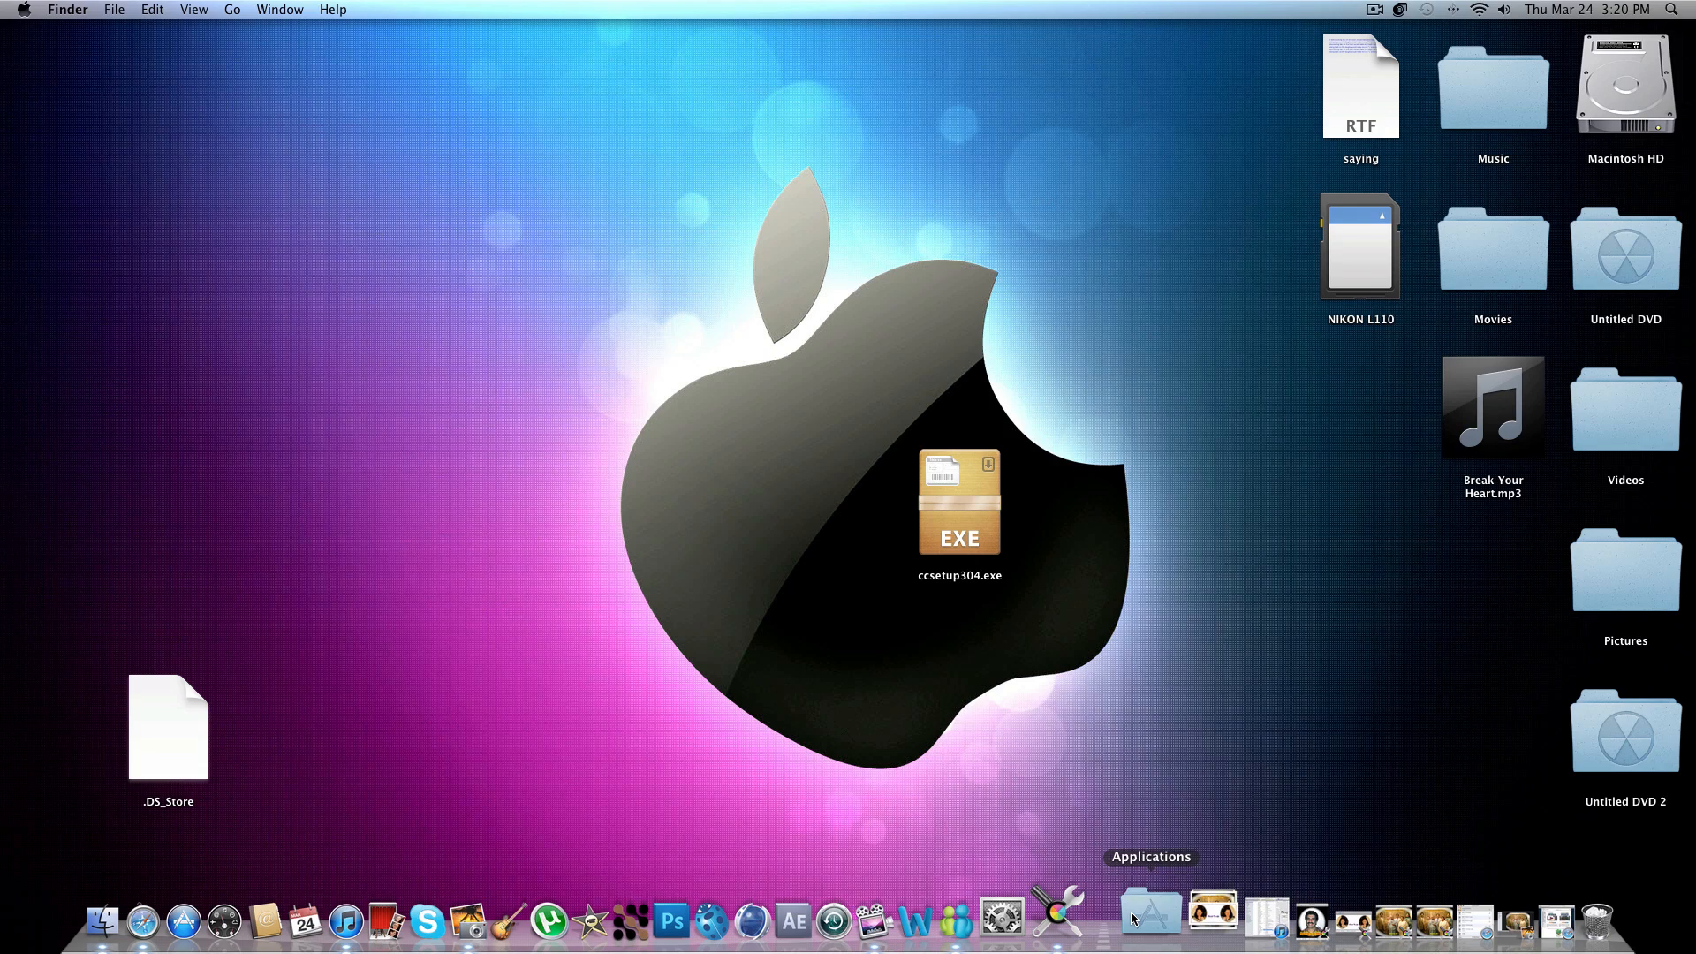
# Launch CrossOver Mac Pro from the Dock's Applications stack so its Welcome window appears.
pyautogui.click(1151, 921)
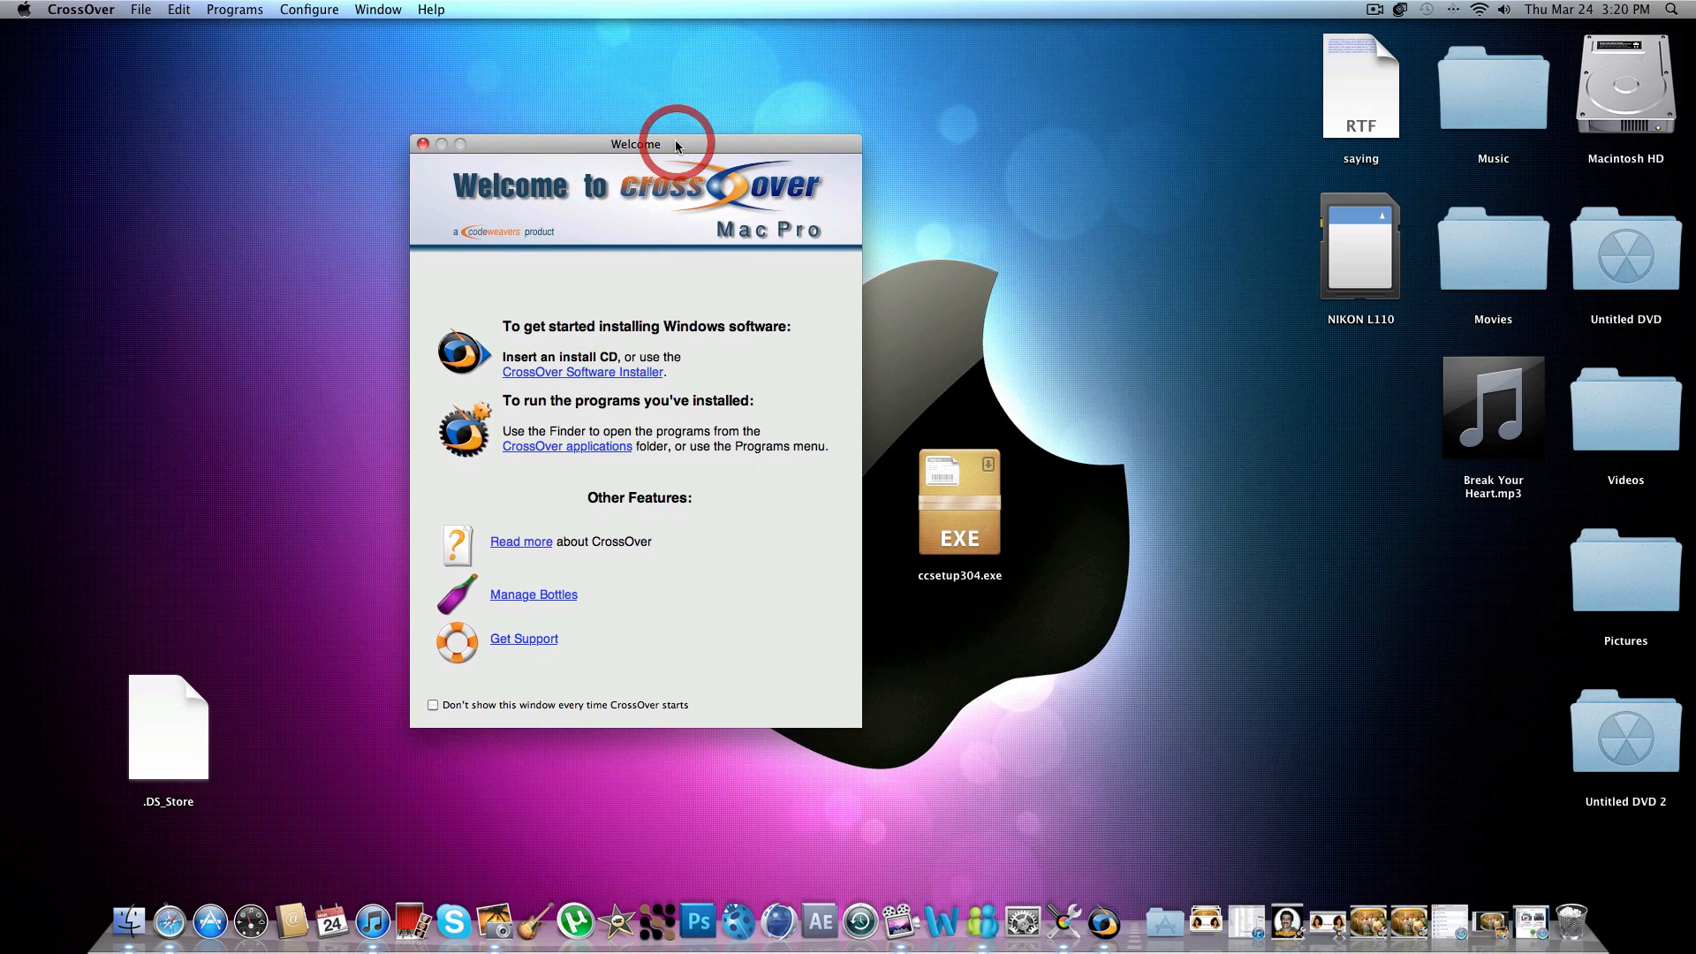
pyautogui.moveTo(585, 378)
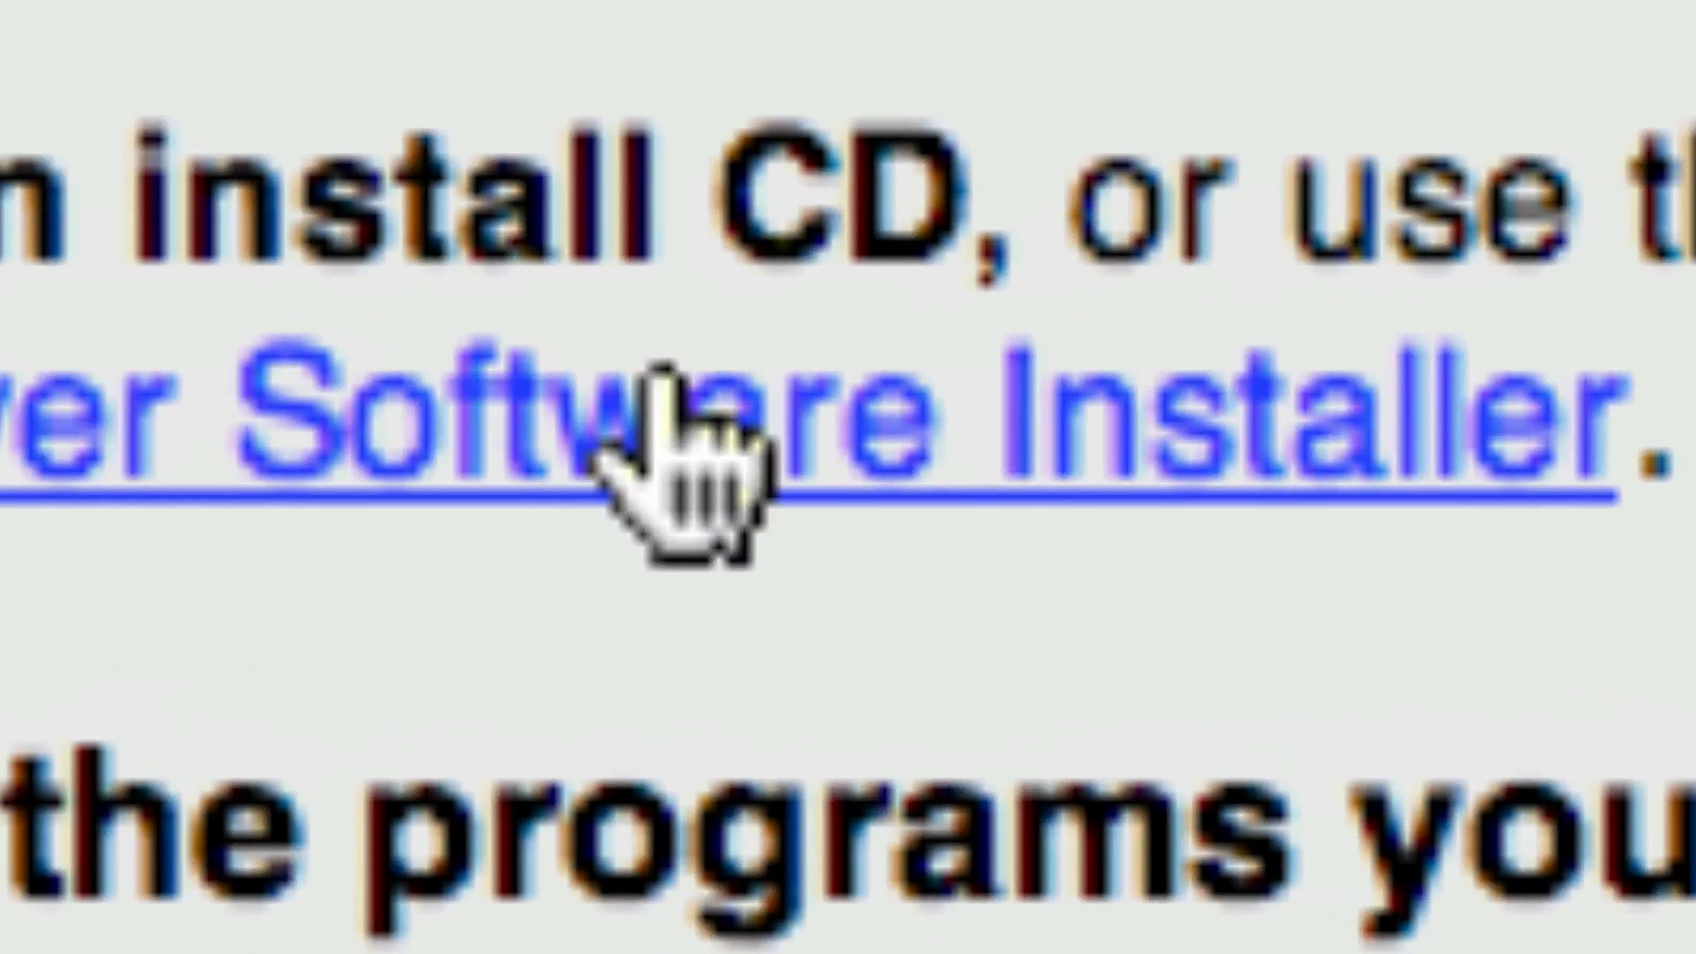
# Start the CrossOver Software Installer and expand the Unsupported Applications group showing Other Application.
pyautogui.click(704, 443)
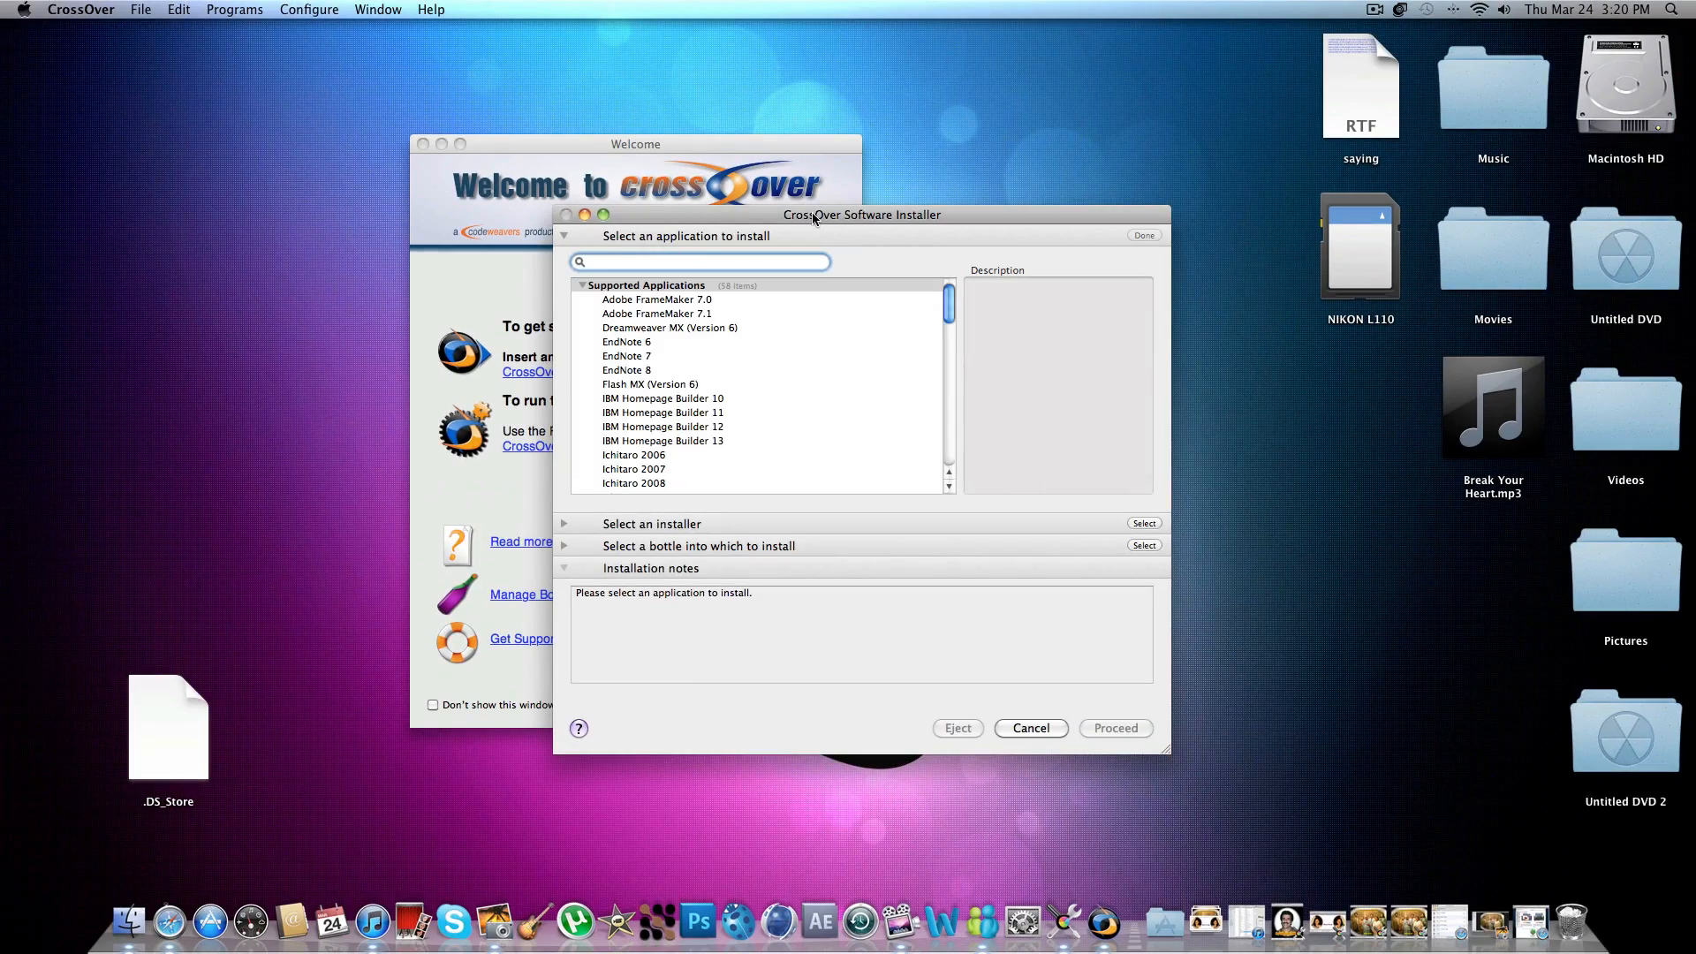
pyautogui.moveTo(850, 307)
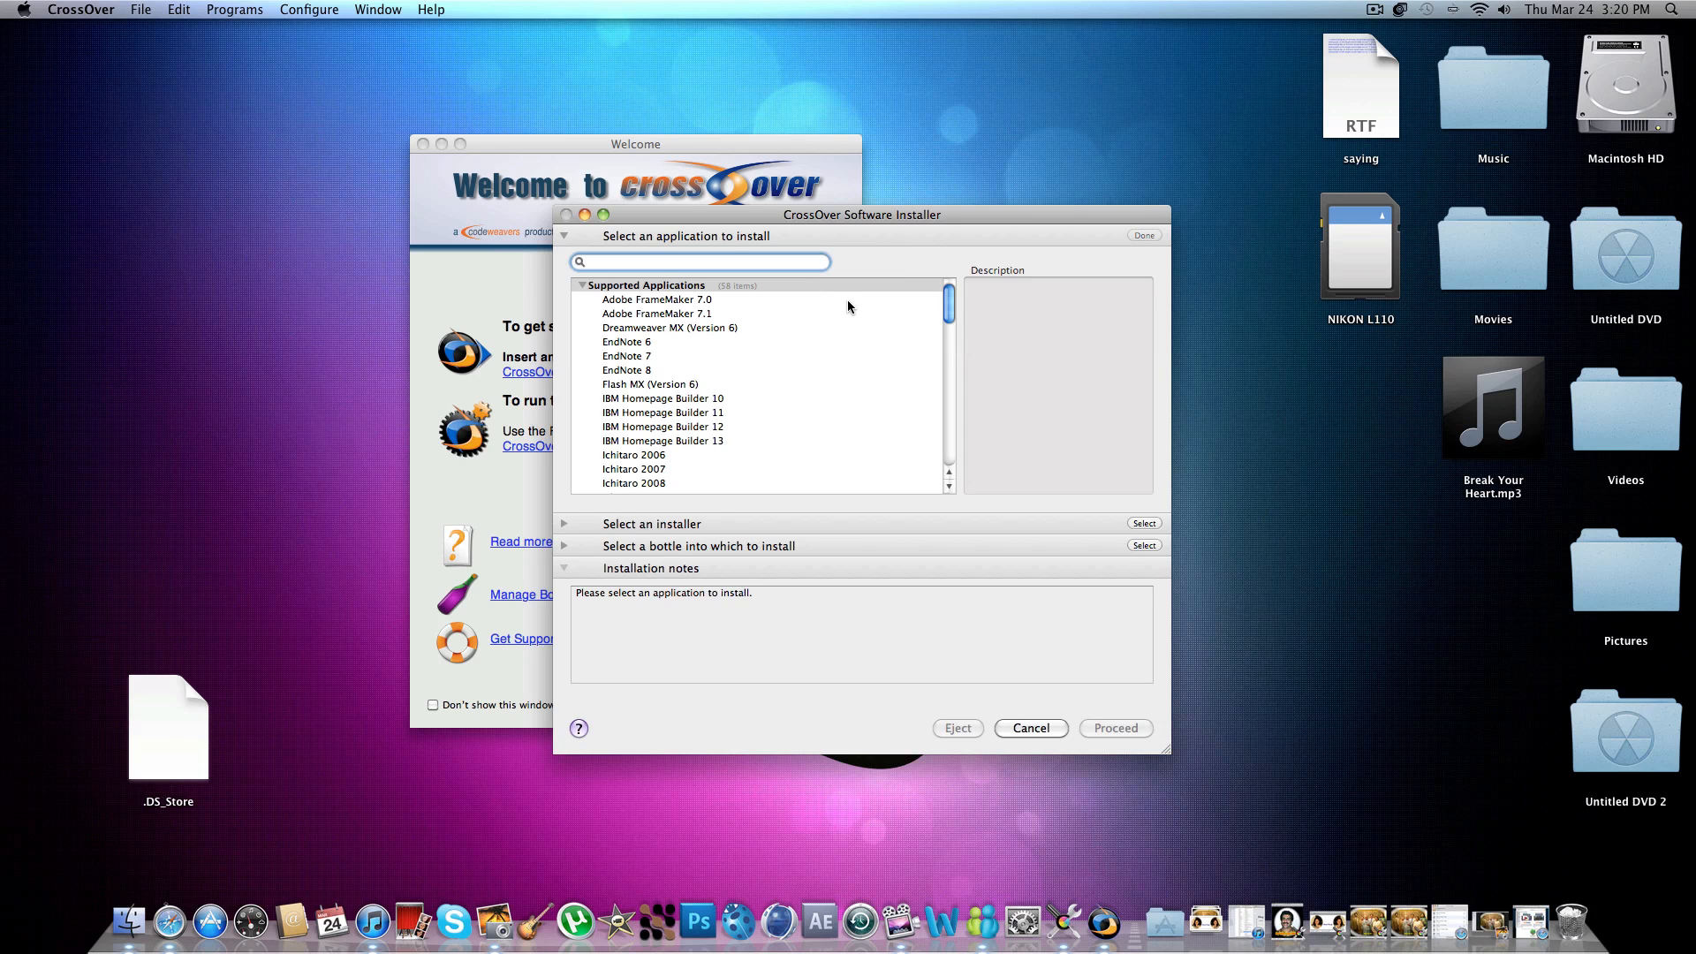
pyautogui.scroll(-3)
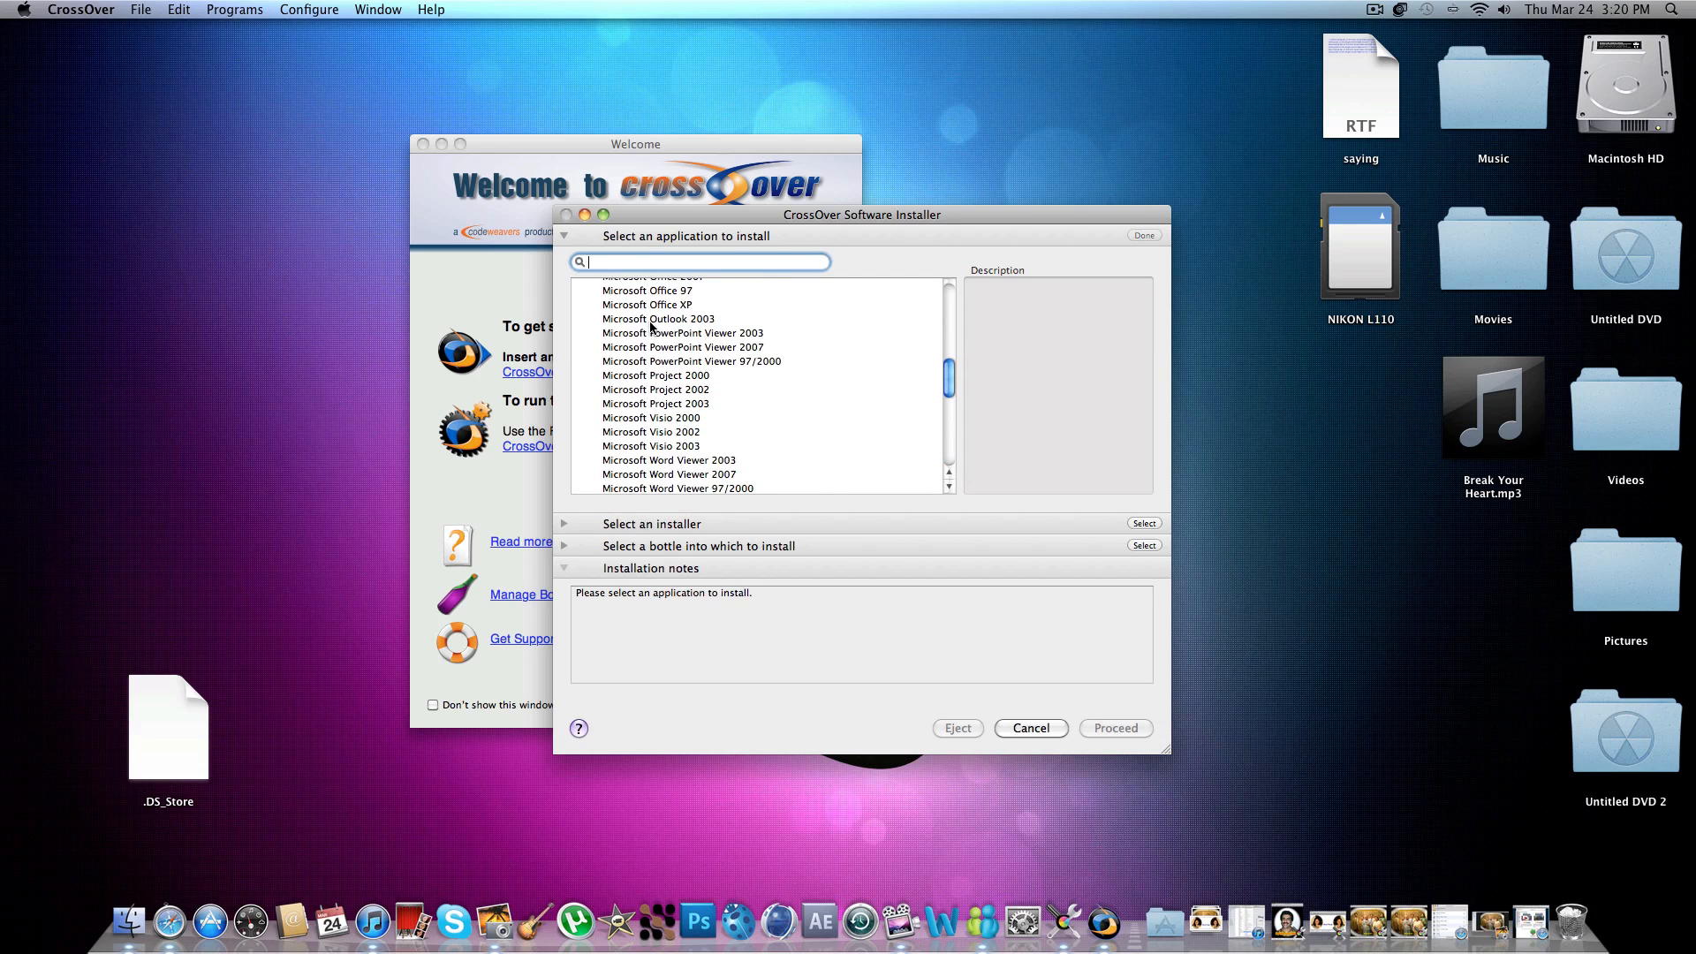
pyautogui.scroll(3)
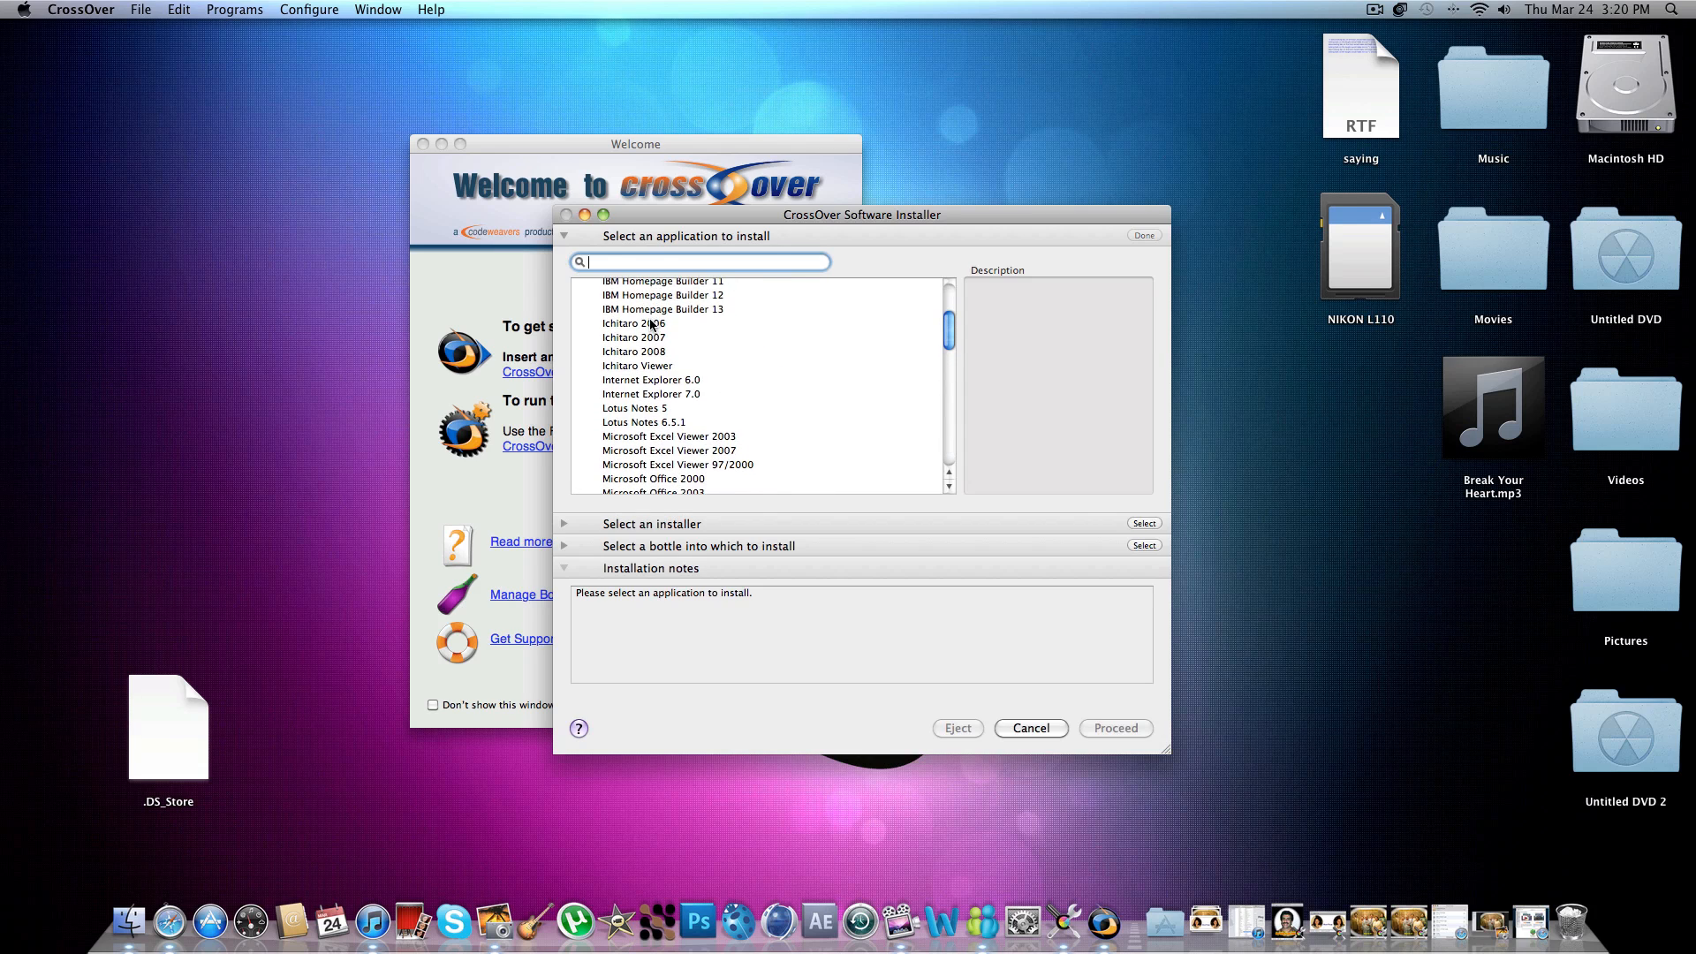
pyautogui.scroll(3)
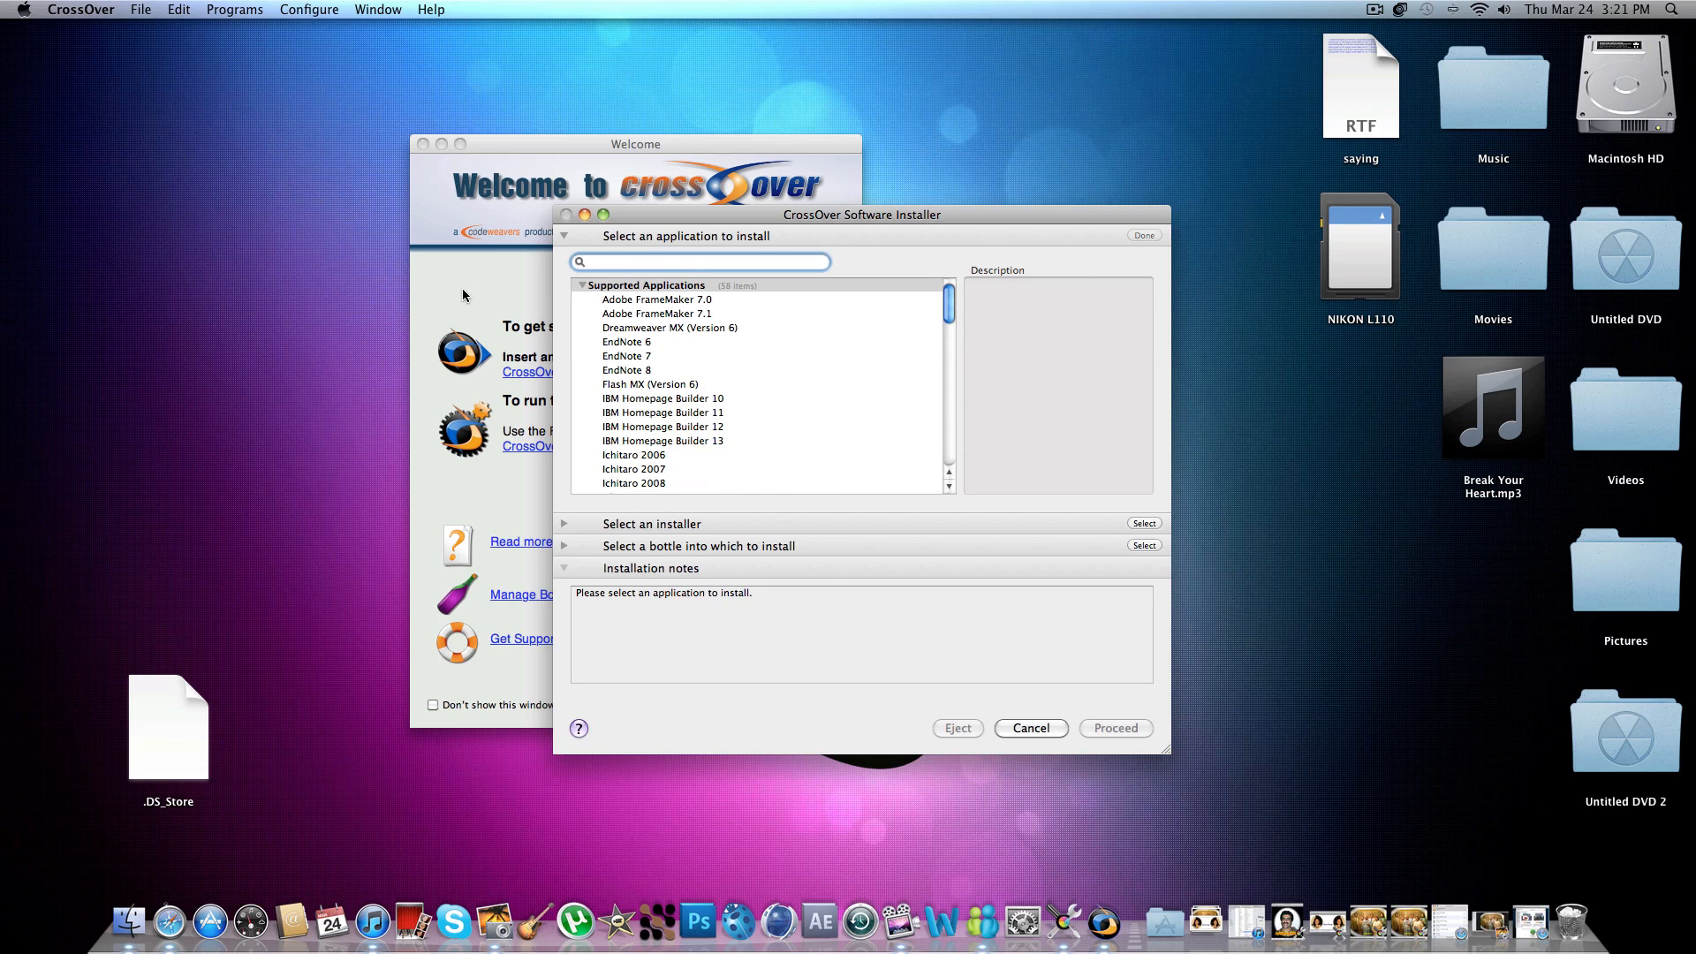
pyautogui.scroll(-3)
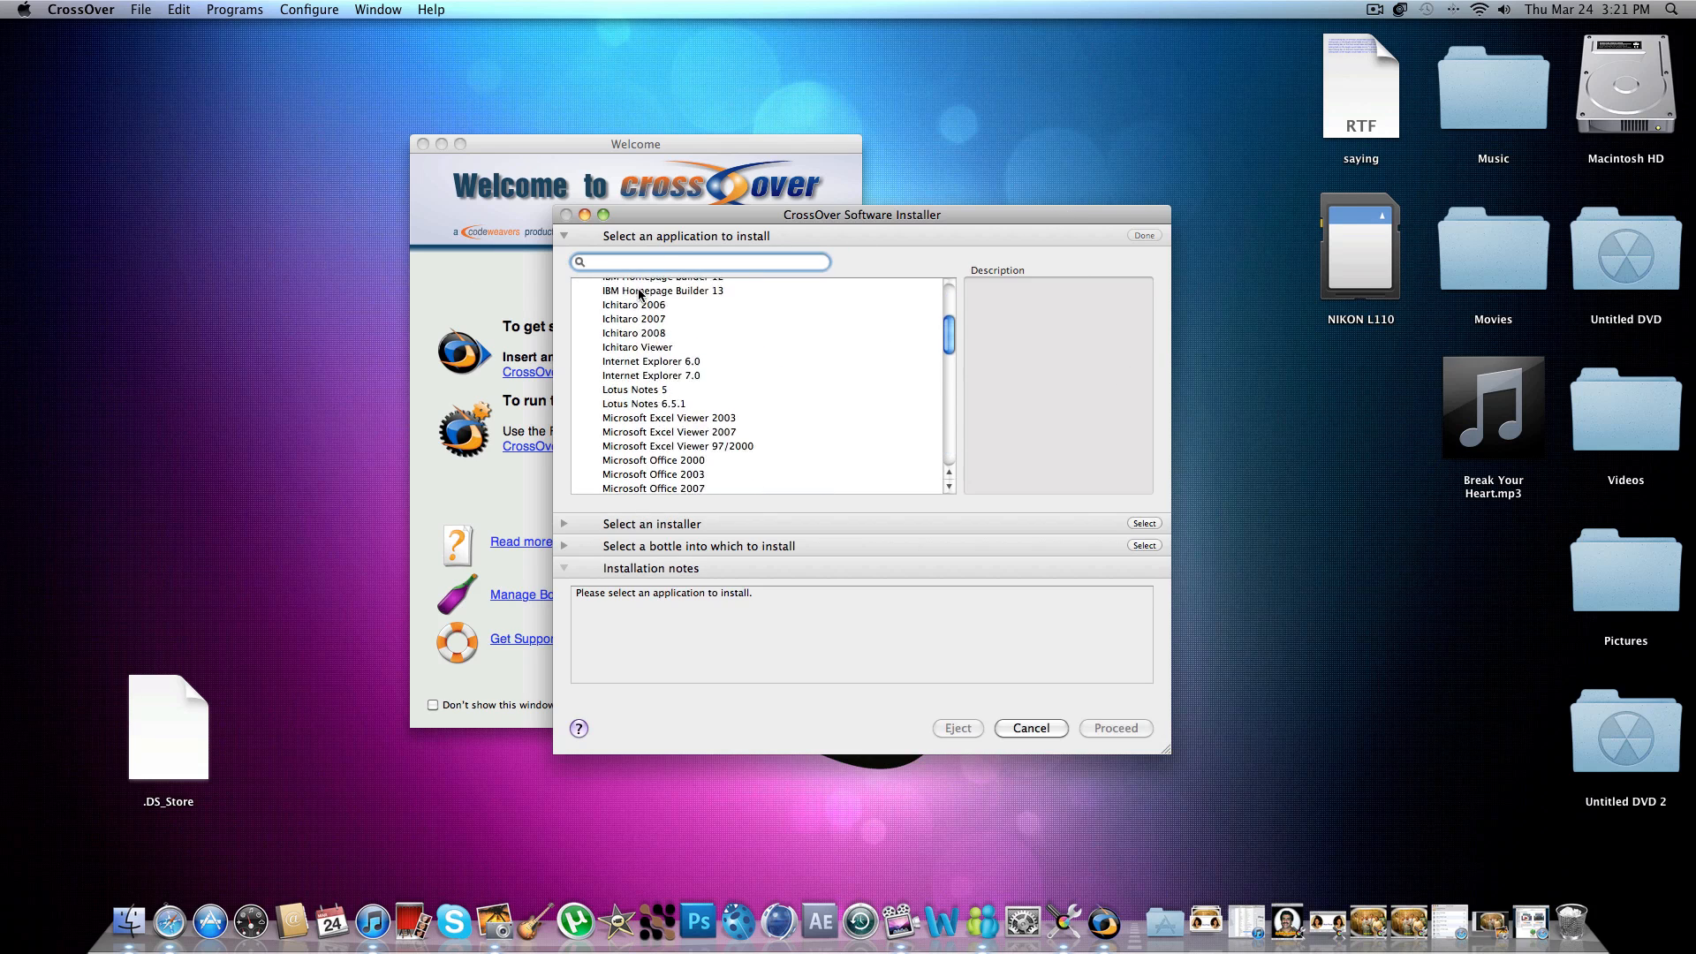
pyautogui.click(583, 284)
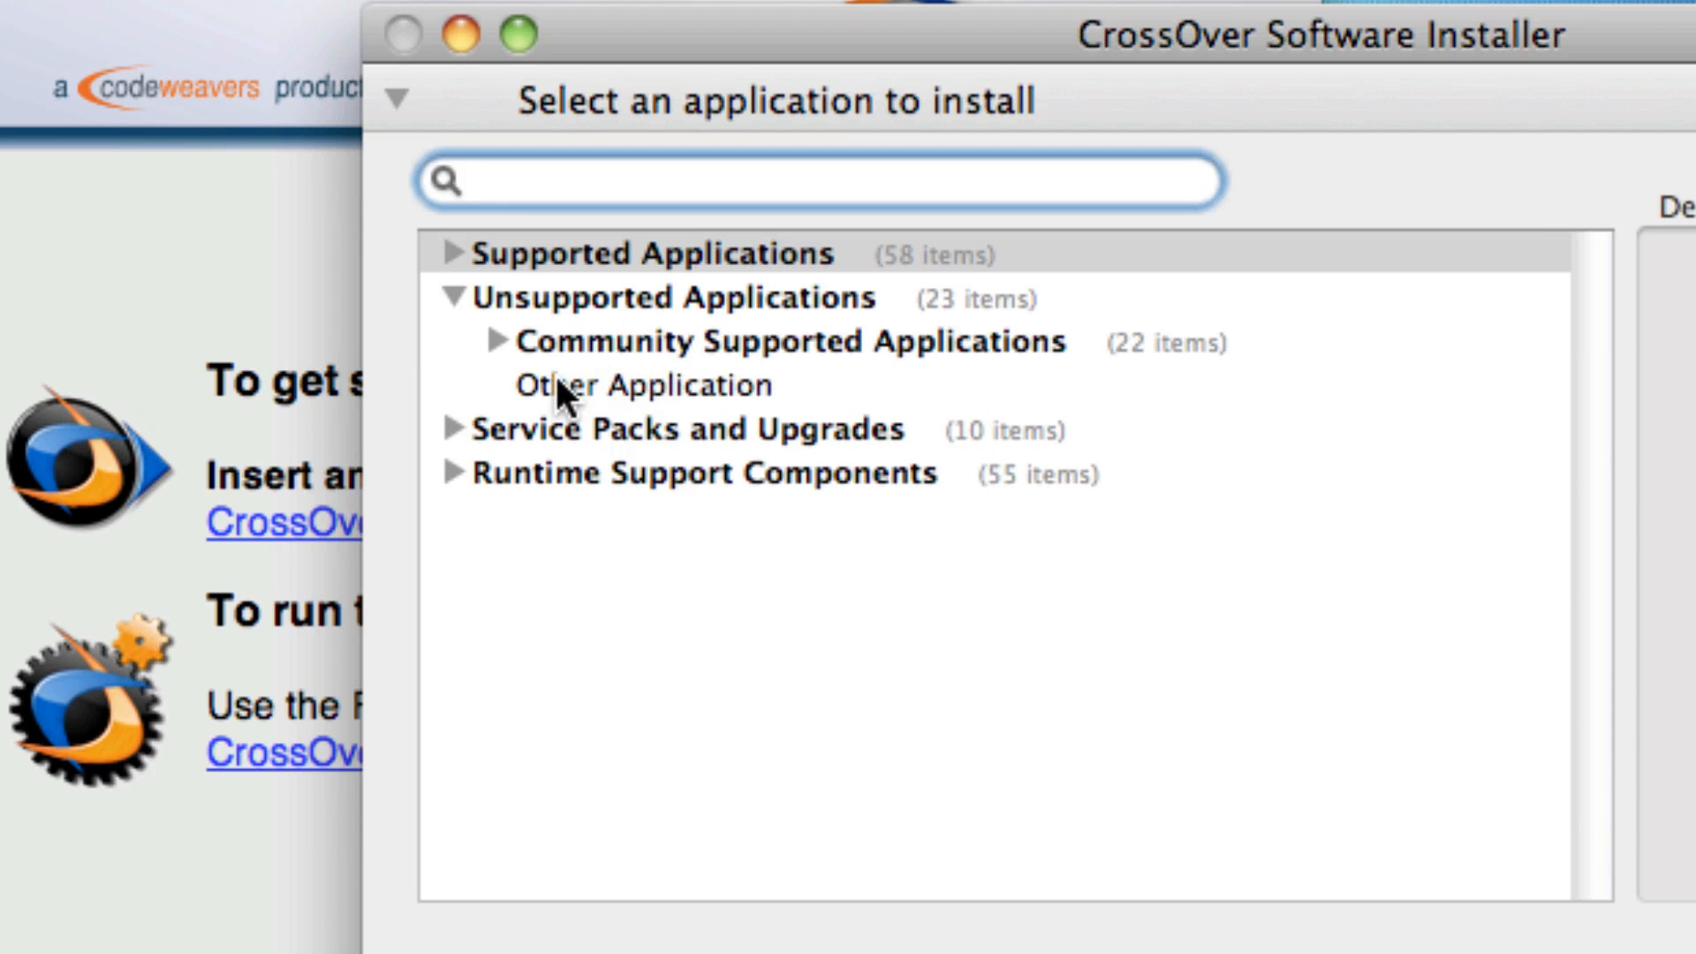
# Install Other Application from the ccsetup304.exe installer file into a new bottle.
pyautogui.click(640, 383)
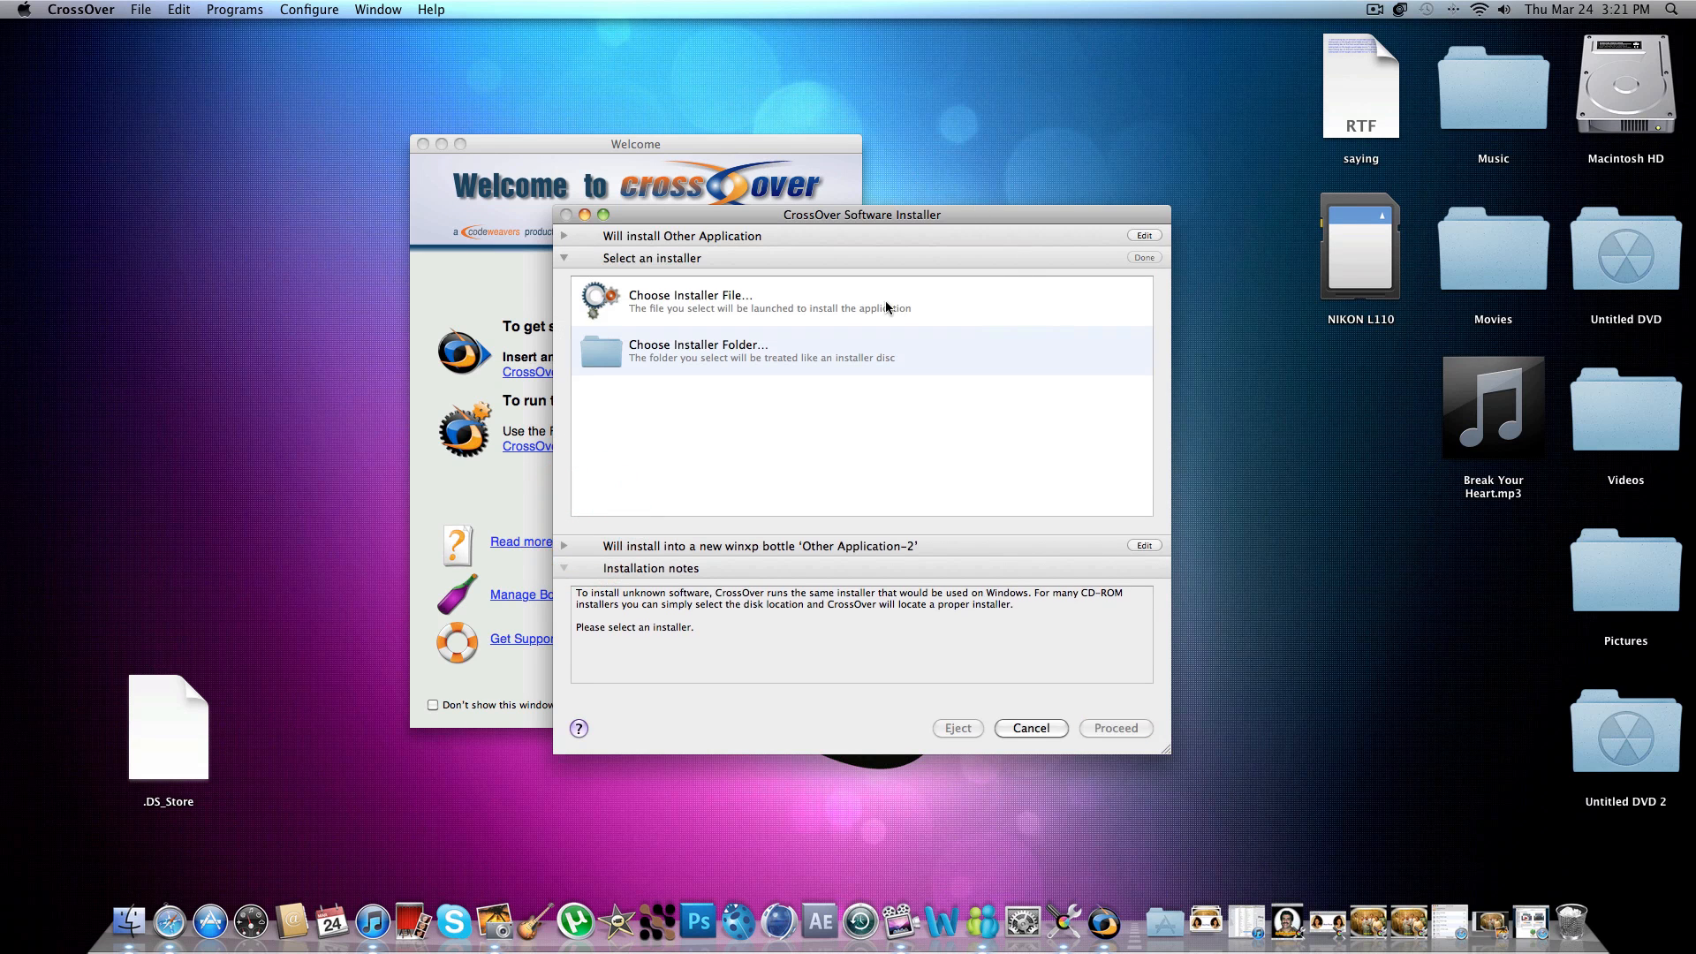
pyautogui.click(691, 300)
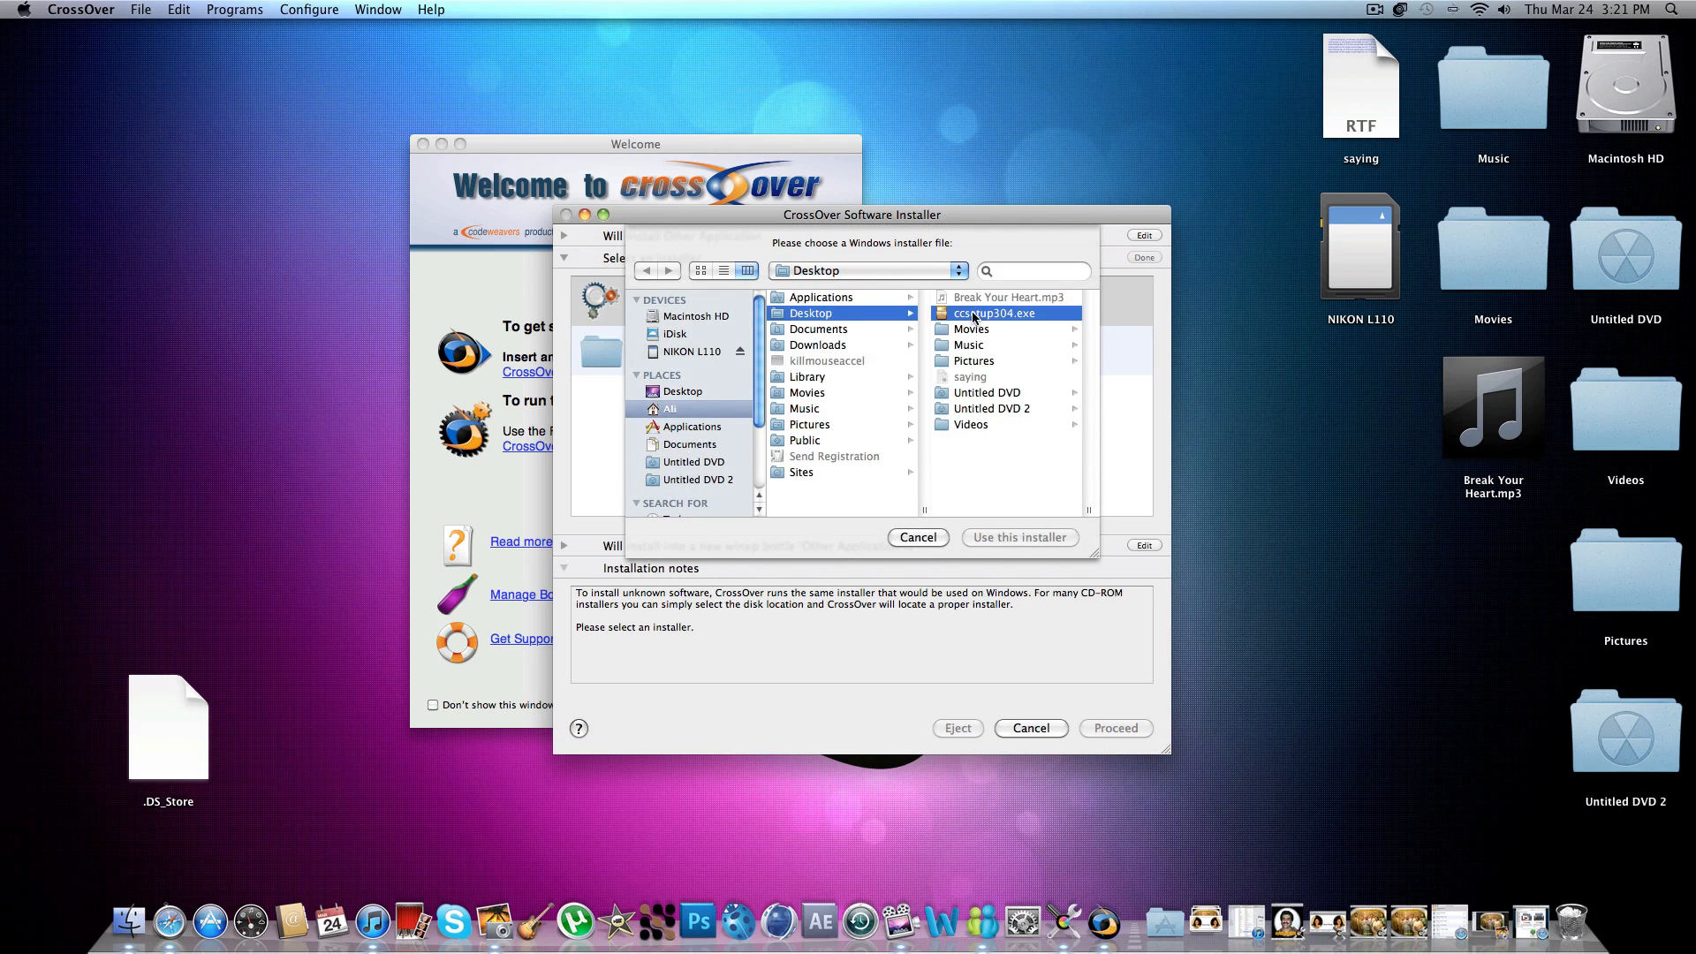
pyautogui.click(1018, 537)
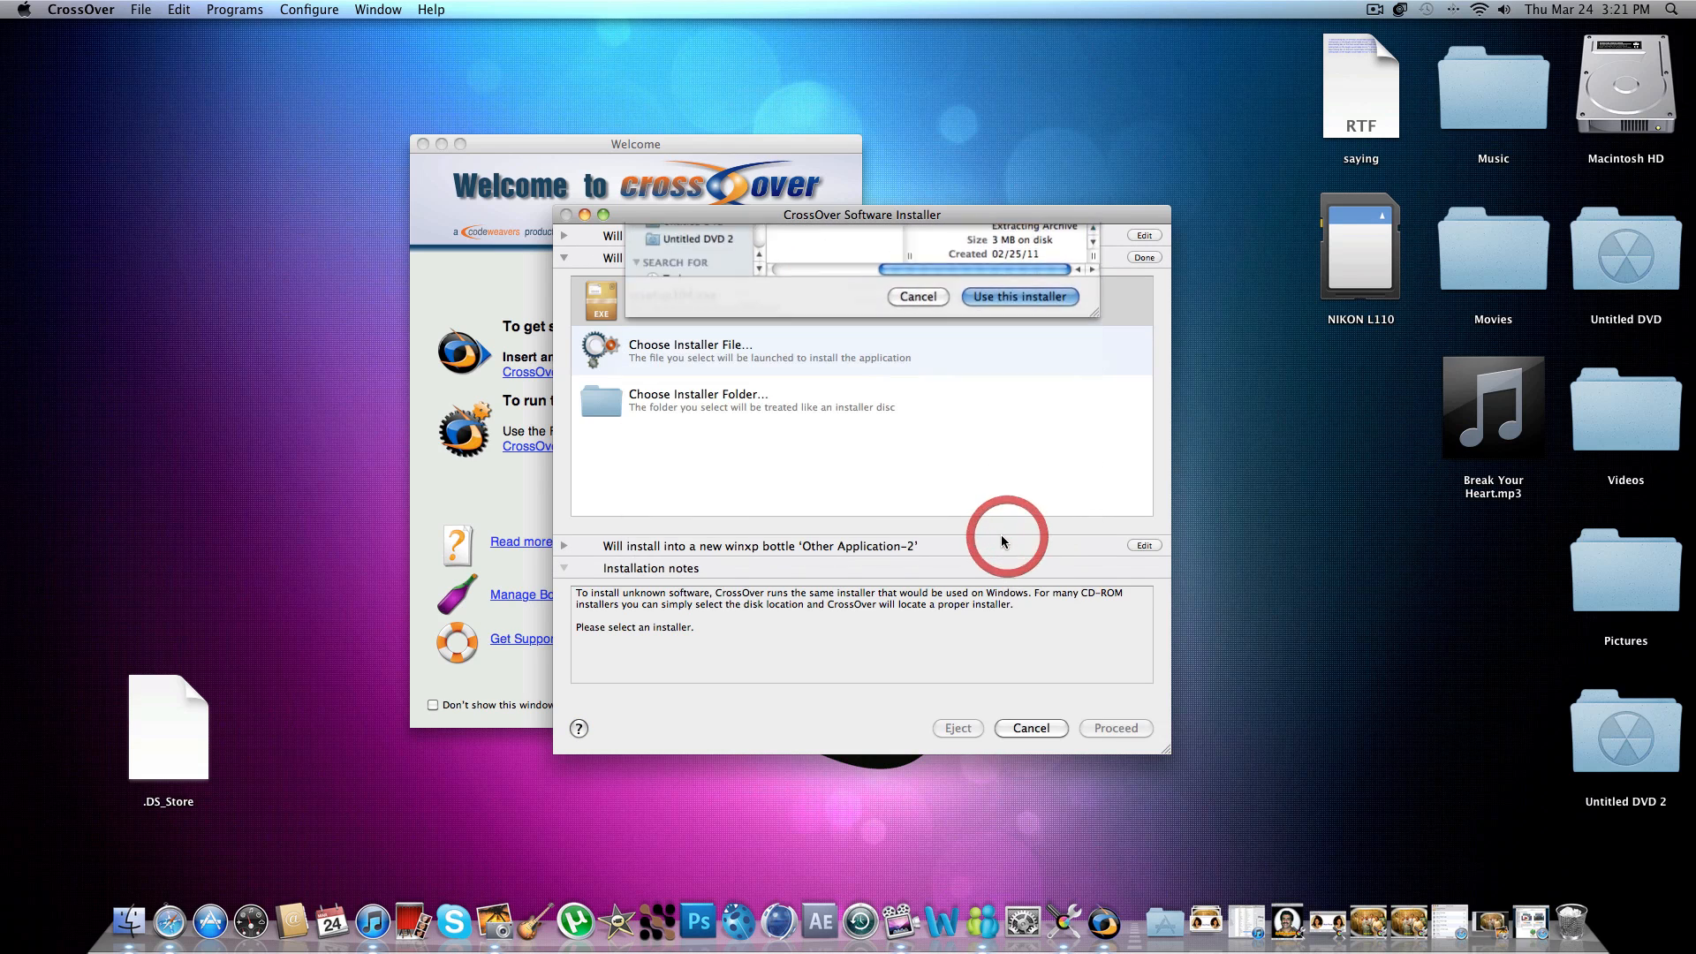
pyautogui.click(1018, 296)
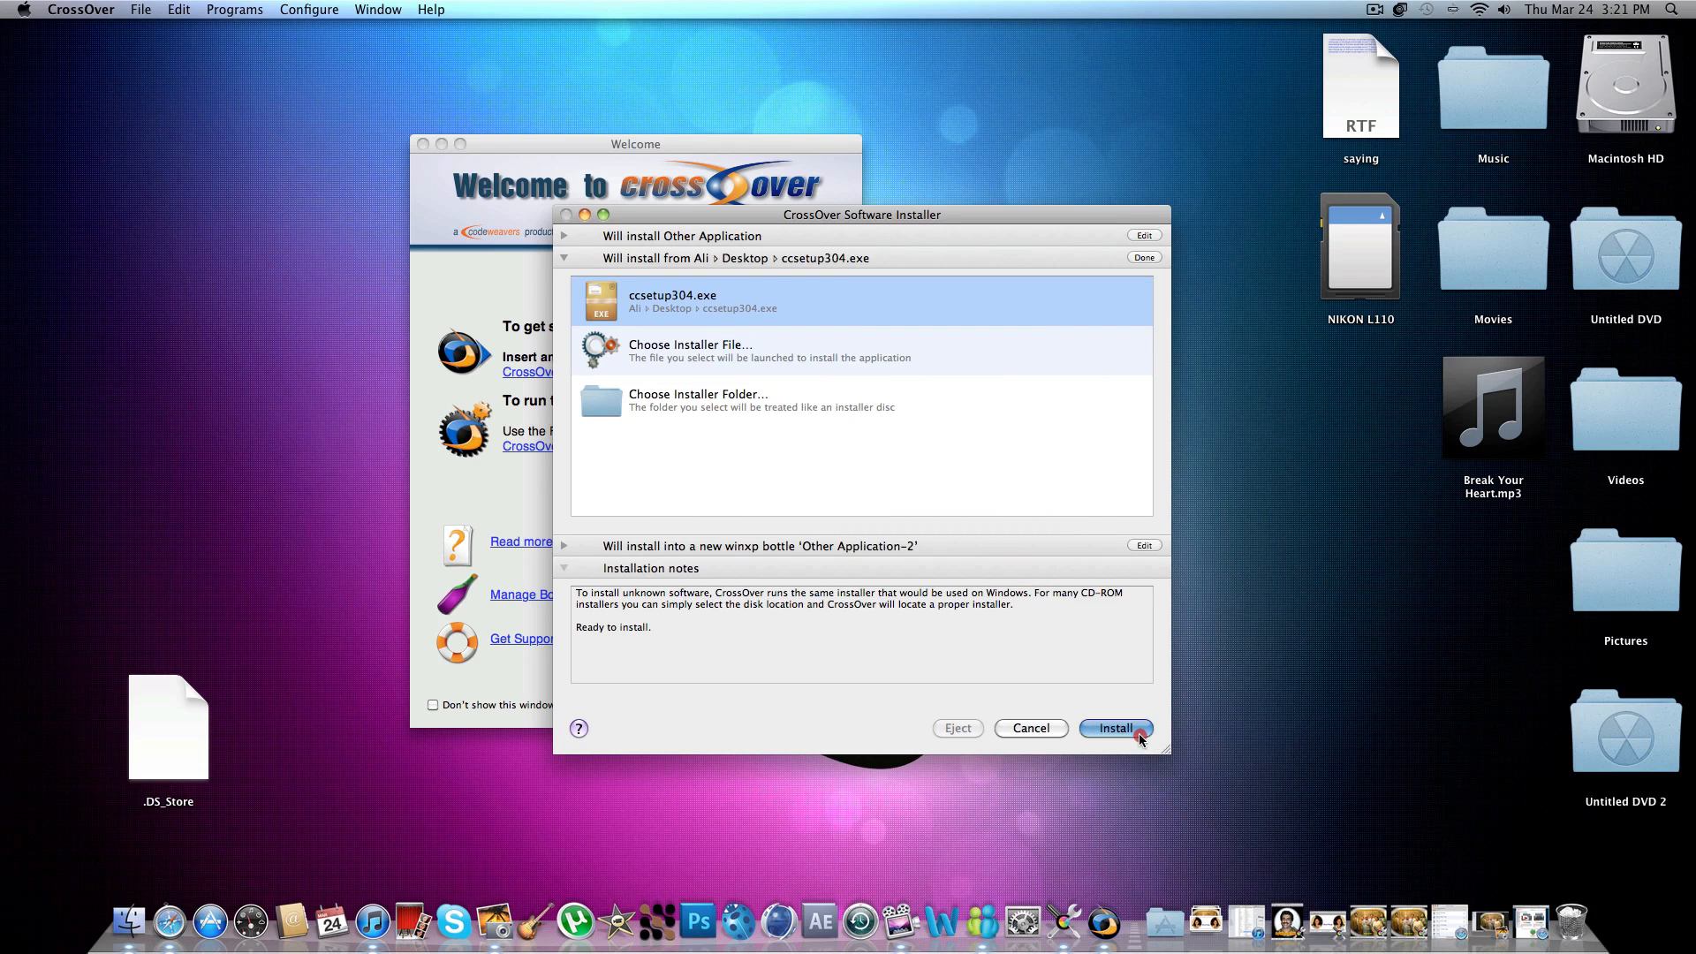
pyautogui.click(1114, 728)
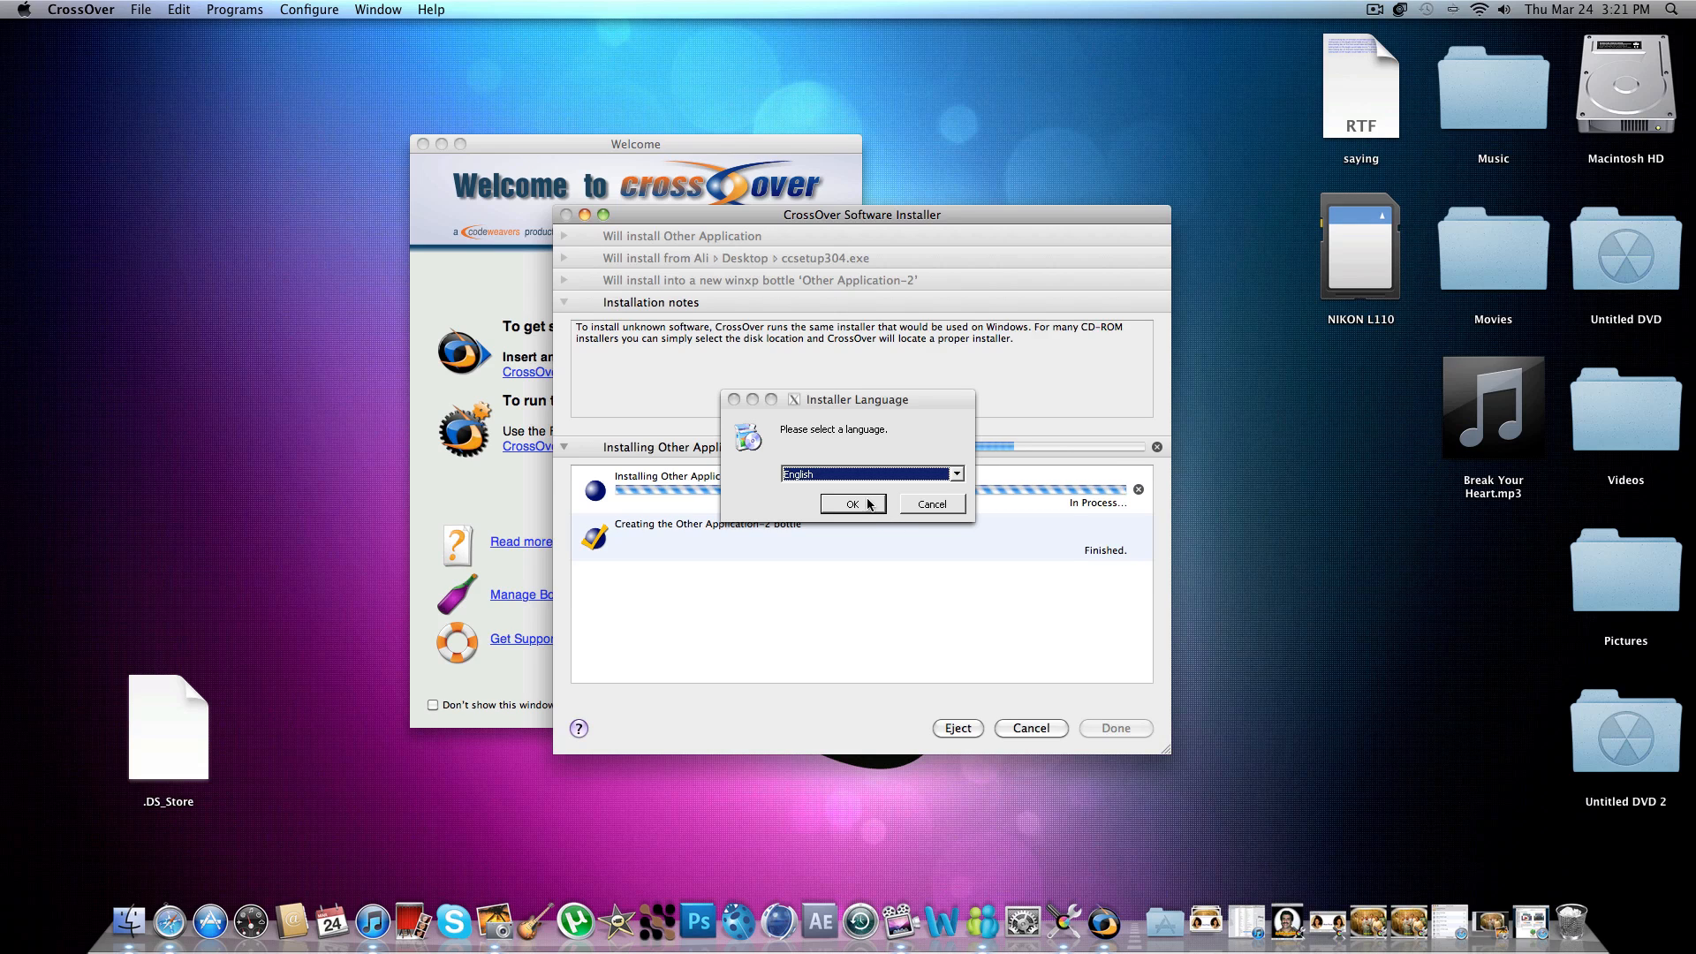
# Run the CCleaner v3.04 setup in English with default options and Include Google Chrome unchecked.
pyautogui.click(851, 504)
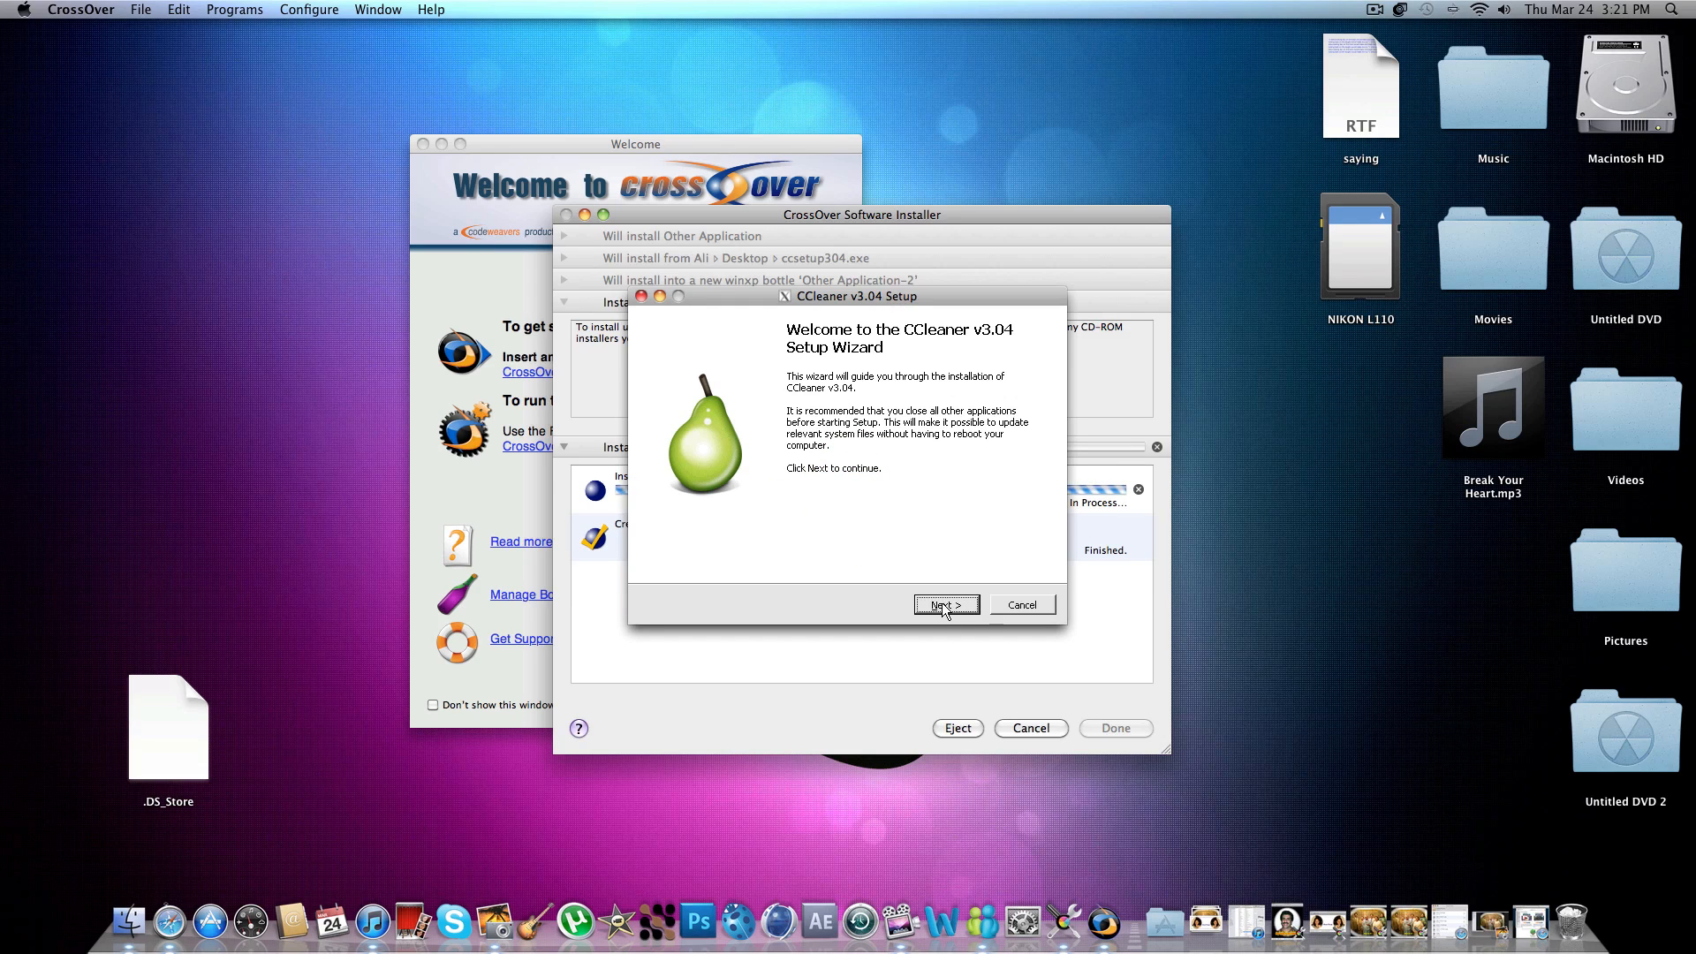
pyautogui.click(943, 605)
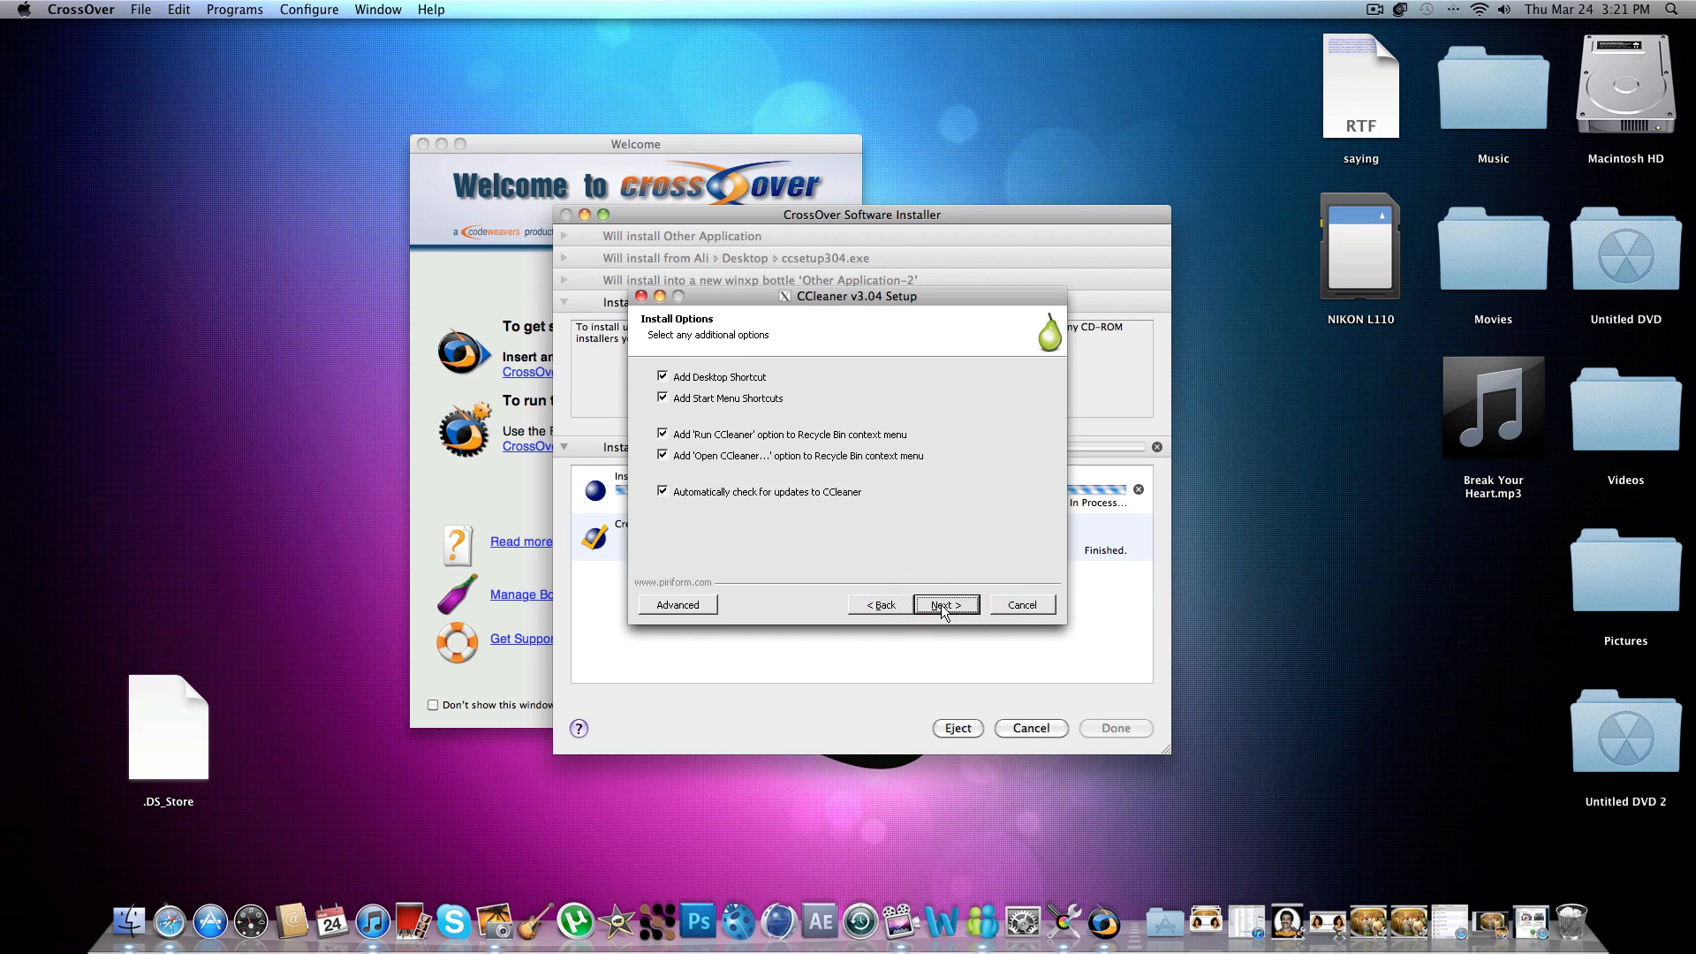
pyautogui.click(944, 604)
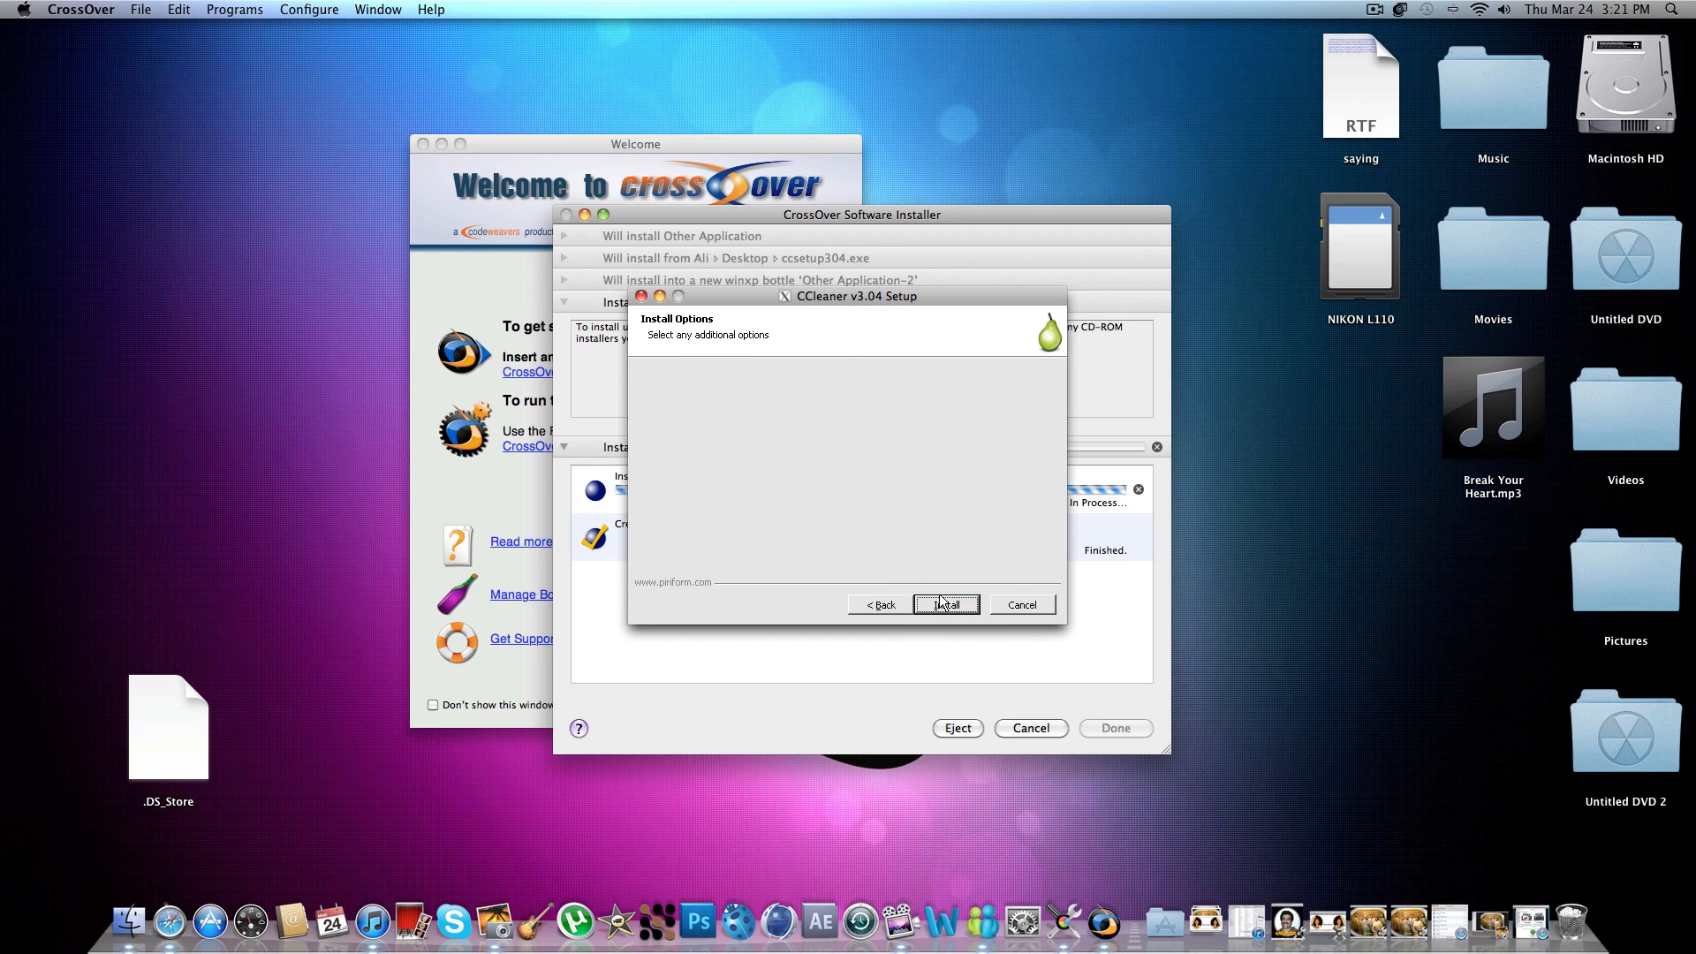
pyautogui.click(944, 604)
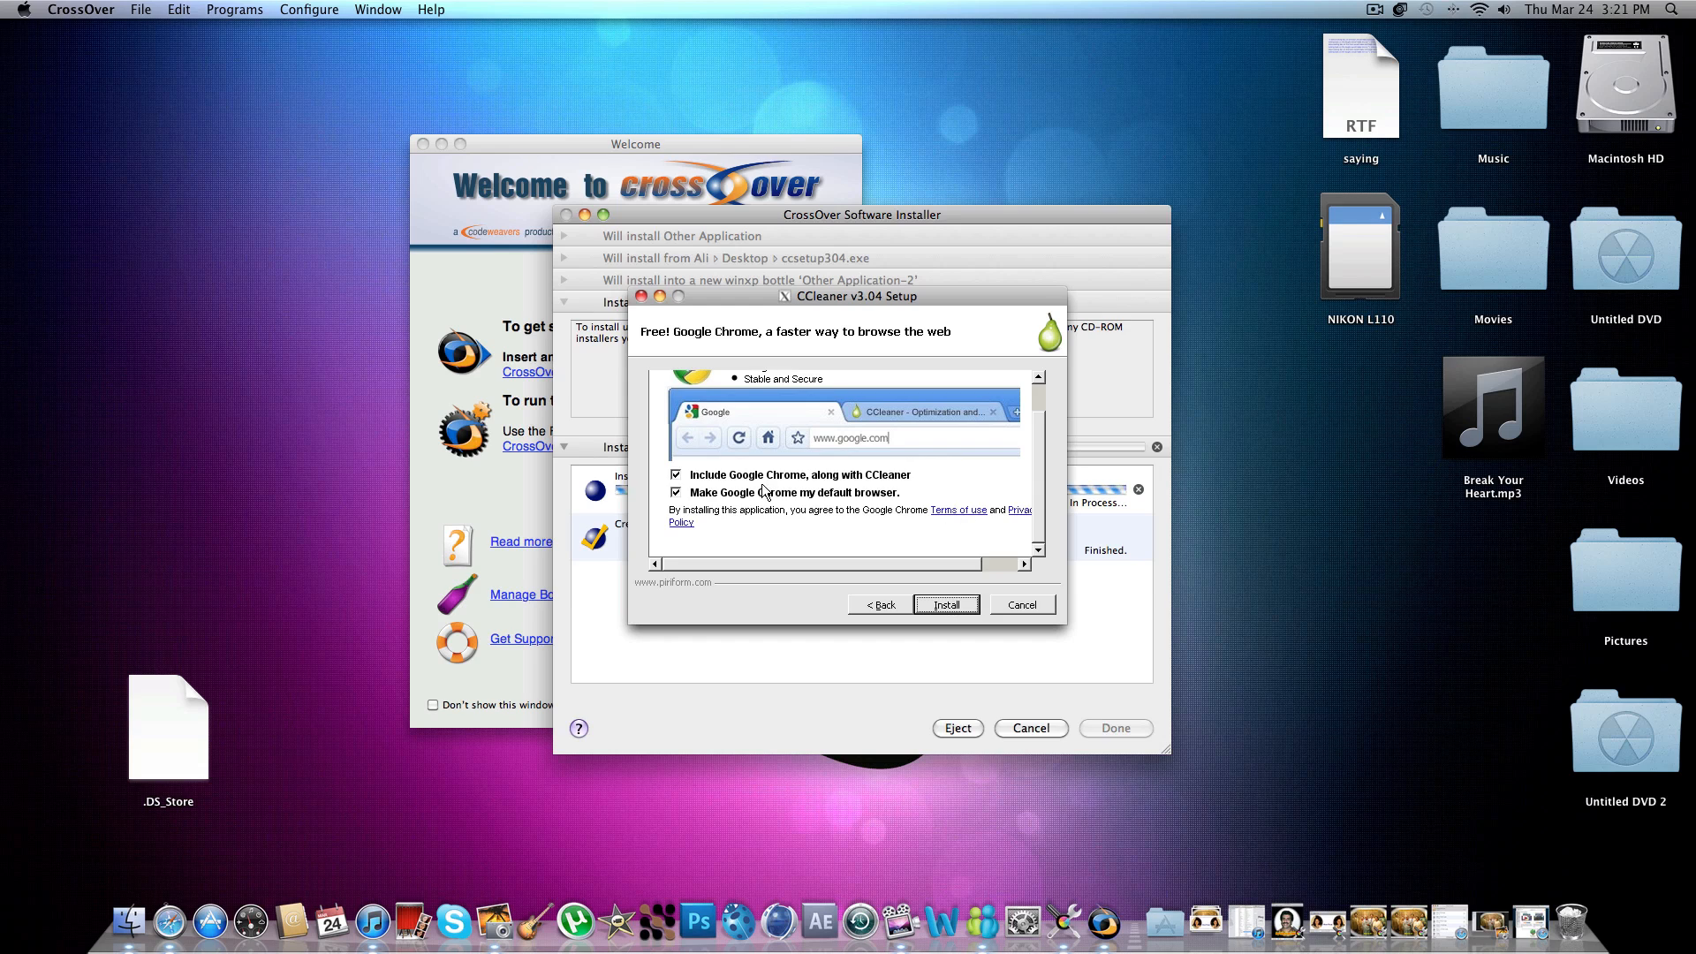
pyautogui.click(675, 475)
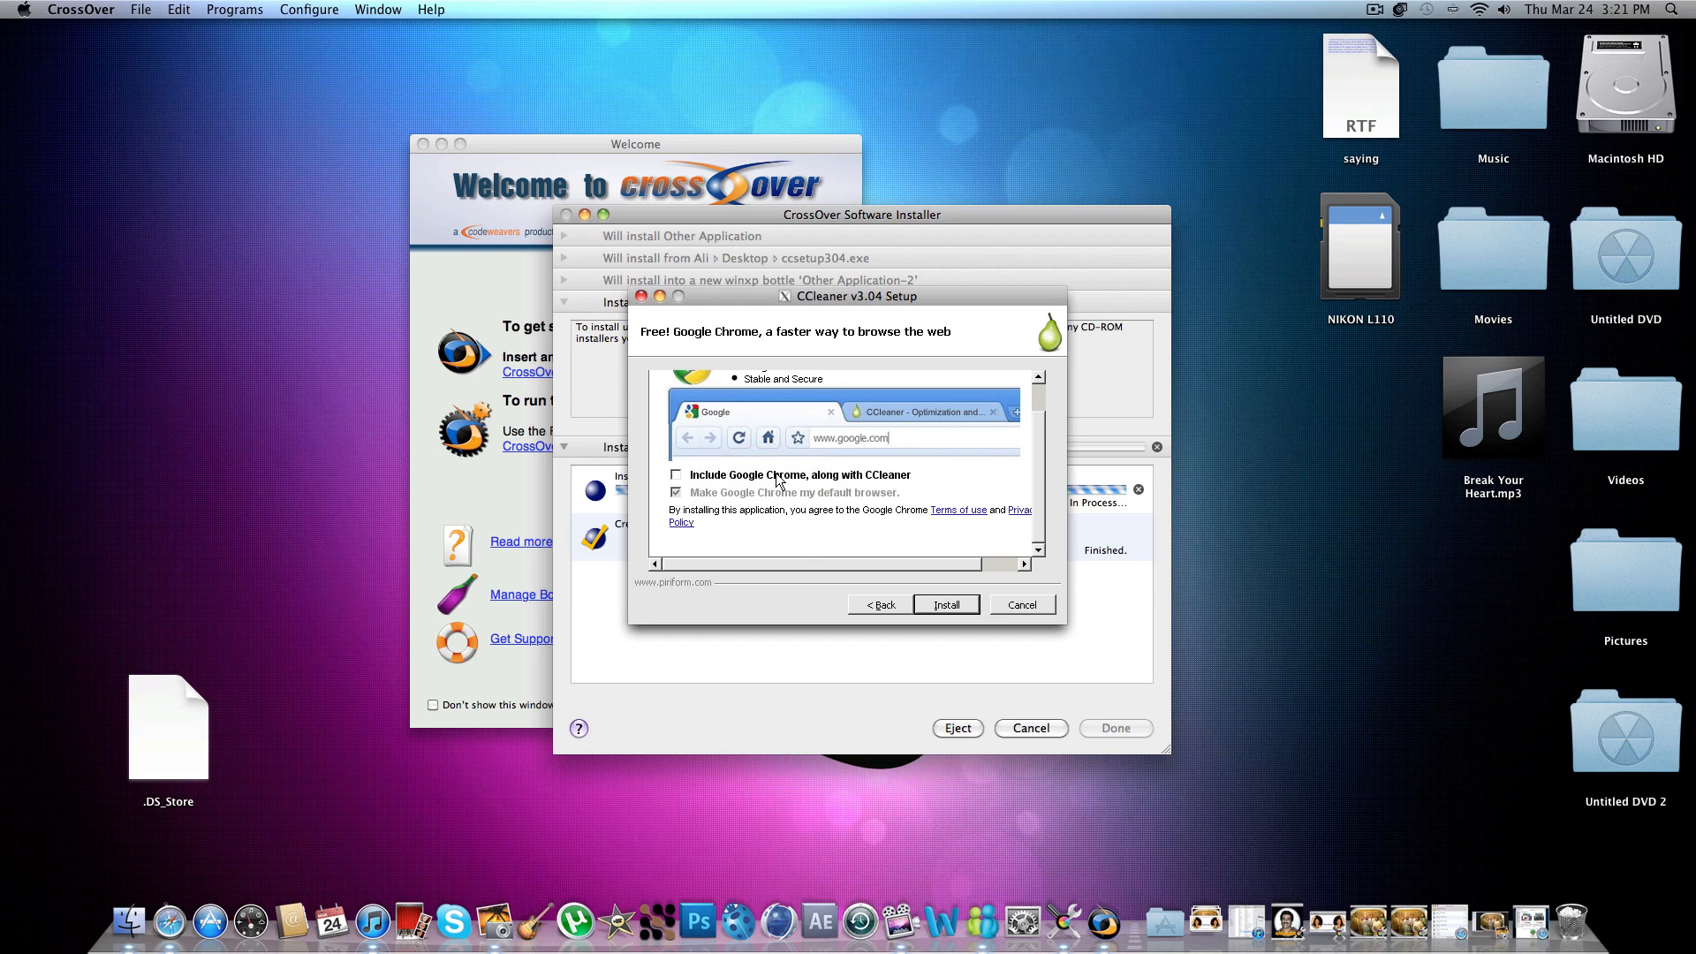
pyautogui.click(943, 605)
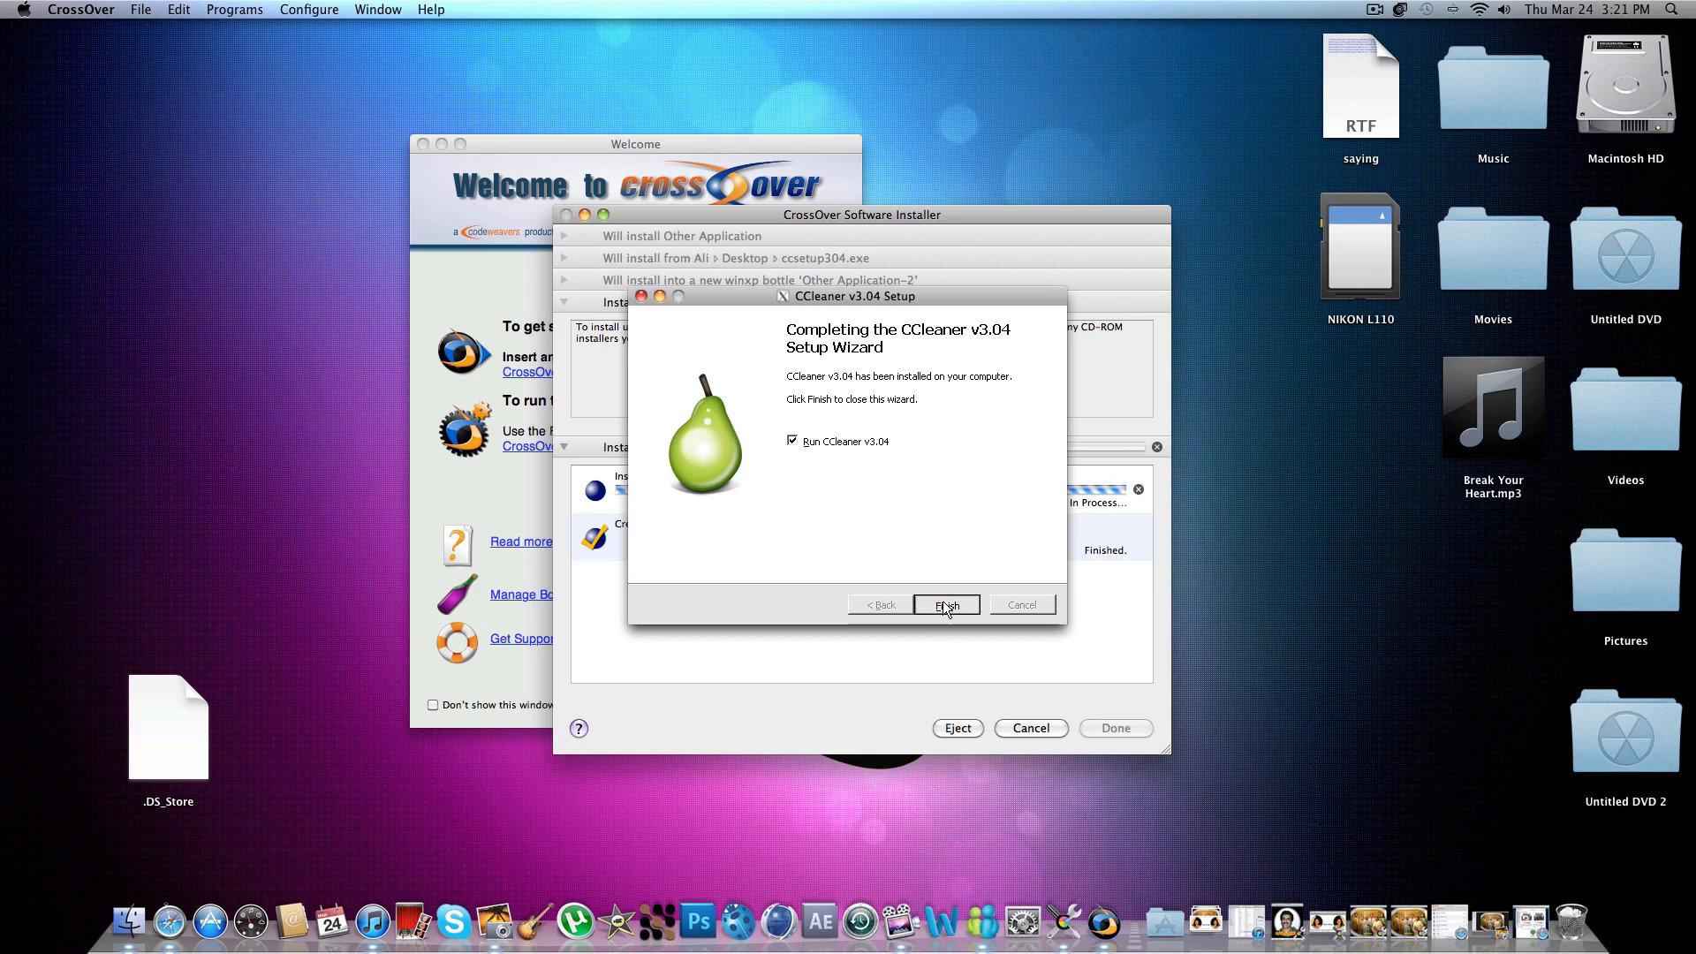
# Finish setup with Run CCleaner checked, then view About, Tools > Uninstall and the Registry Cleaner section.
pyautogui.click(944, 605)
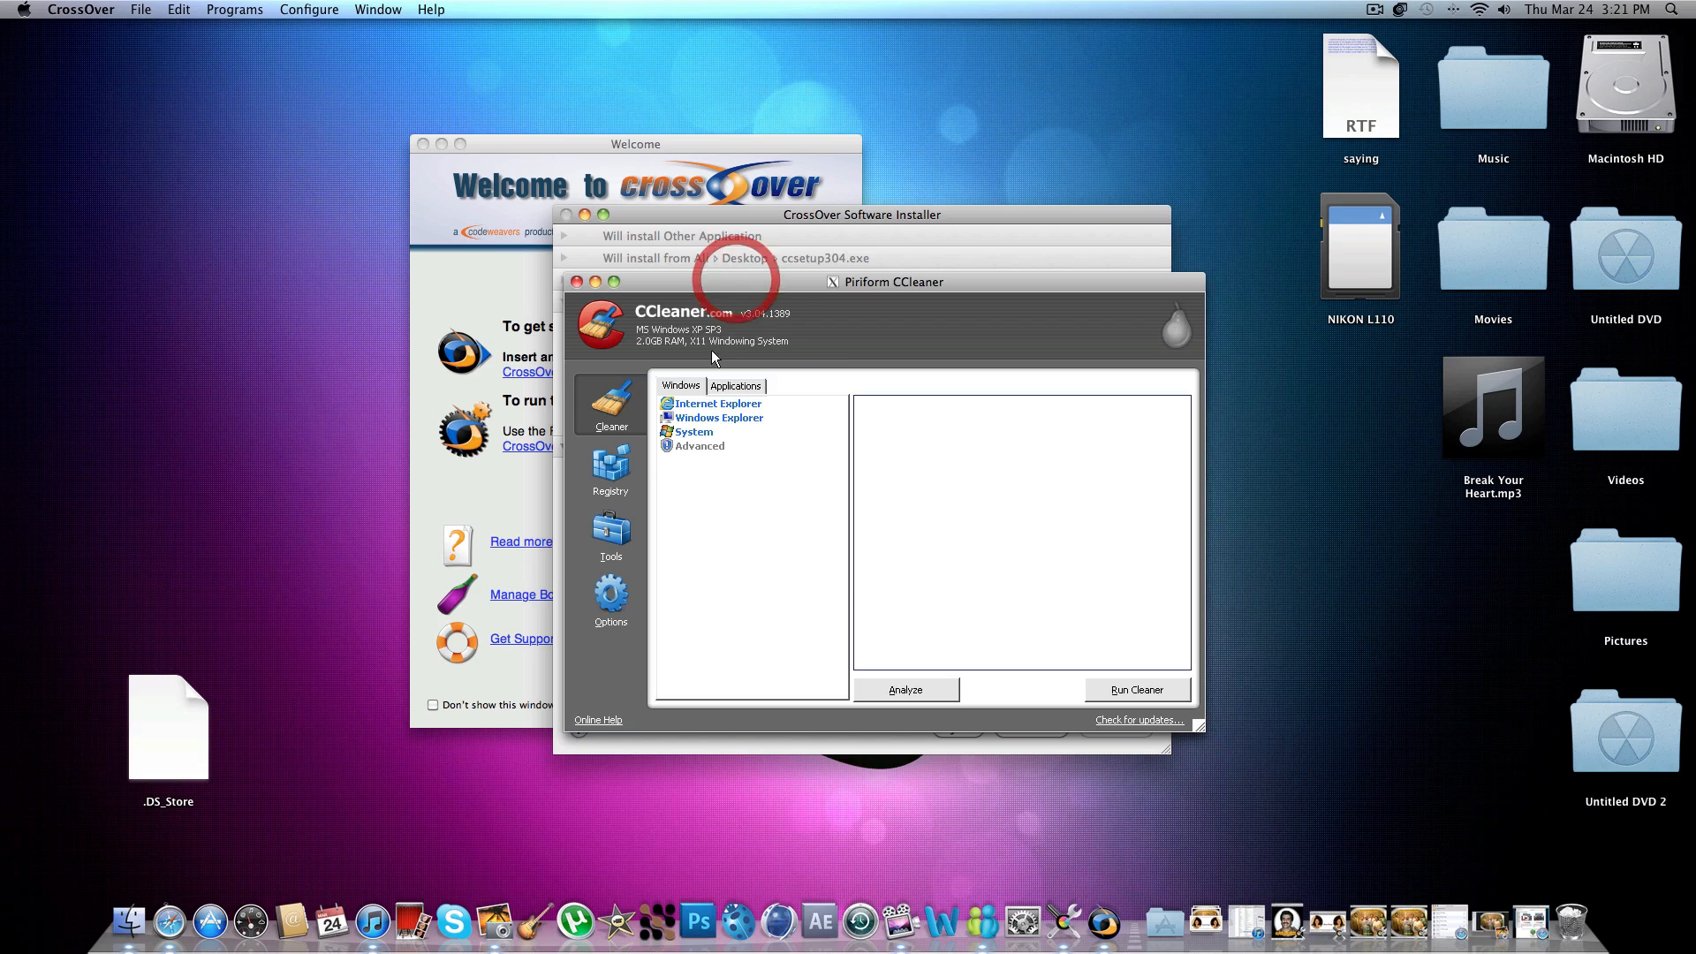
pyautogui.moveTo(648, 346)
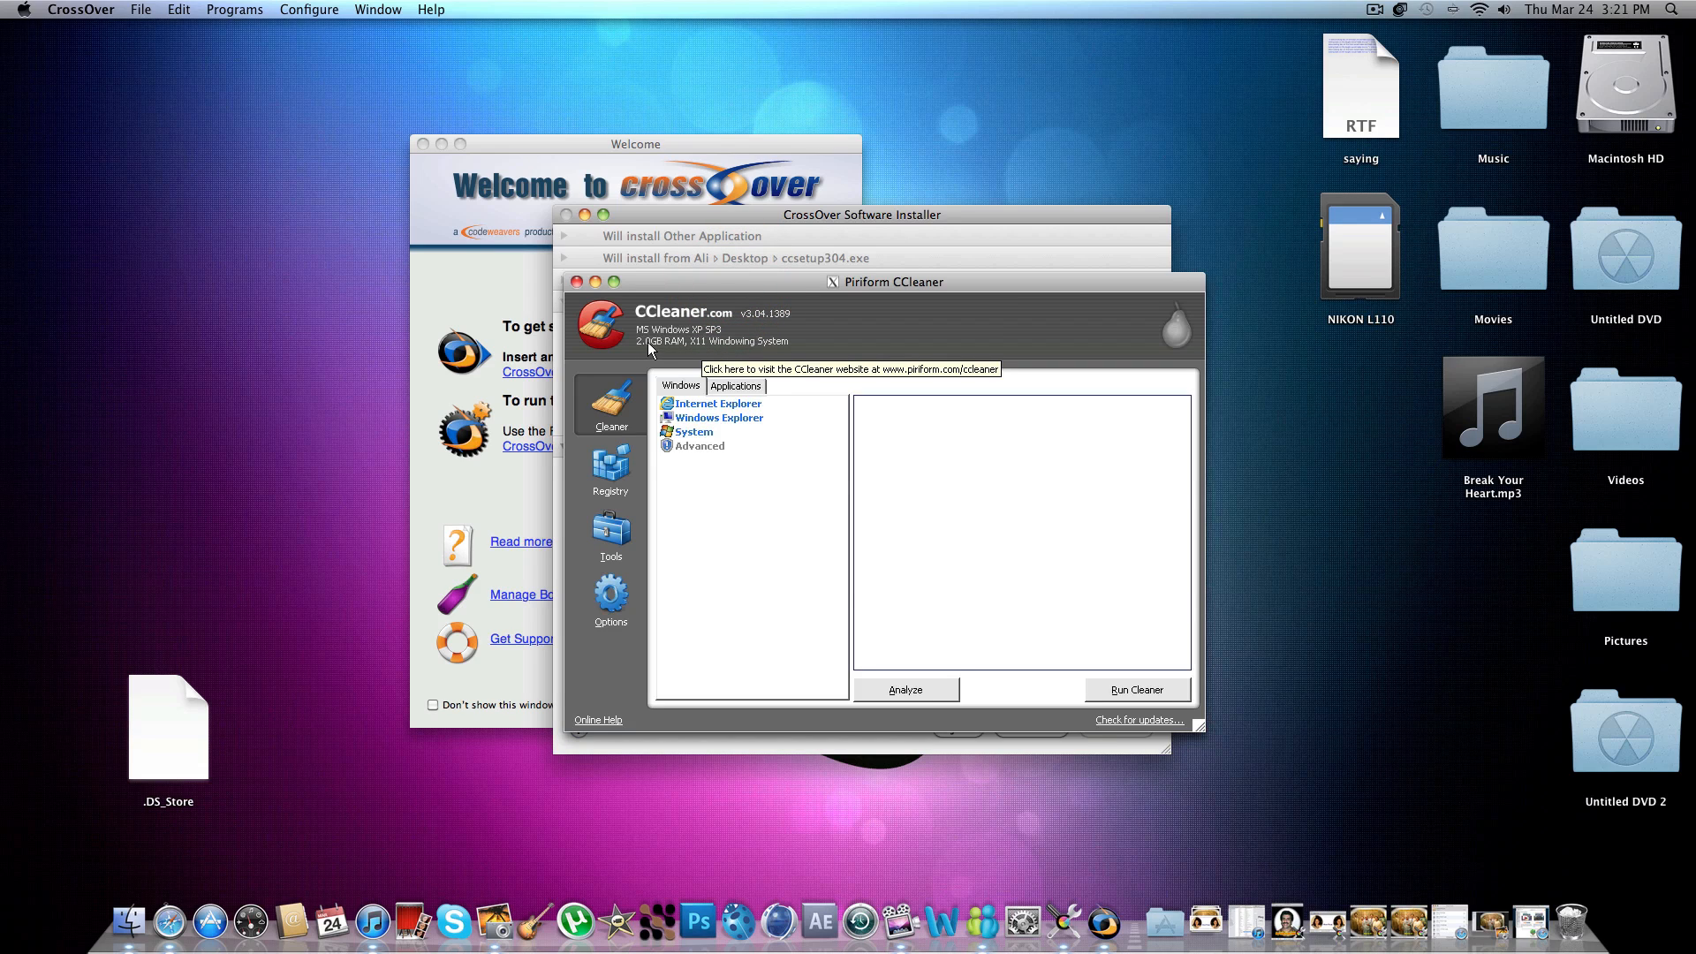
pyautogui.click(609, 470)
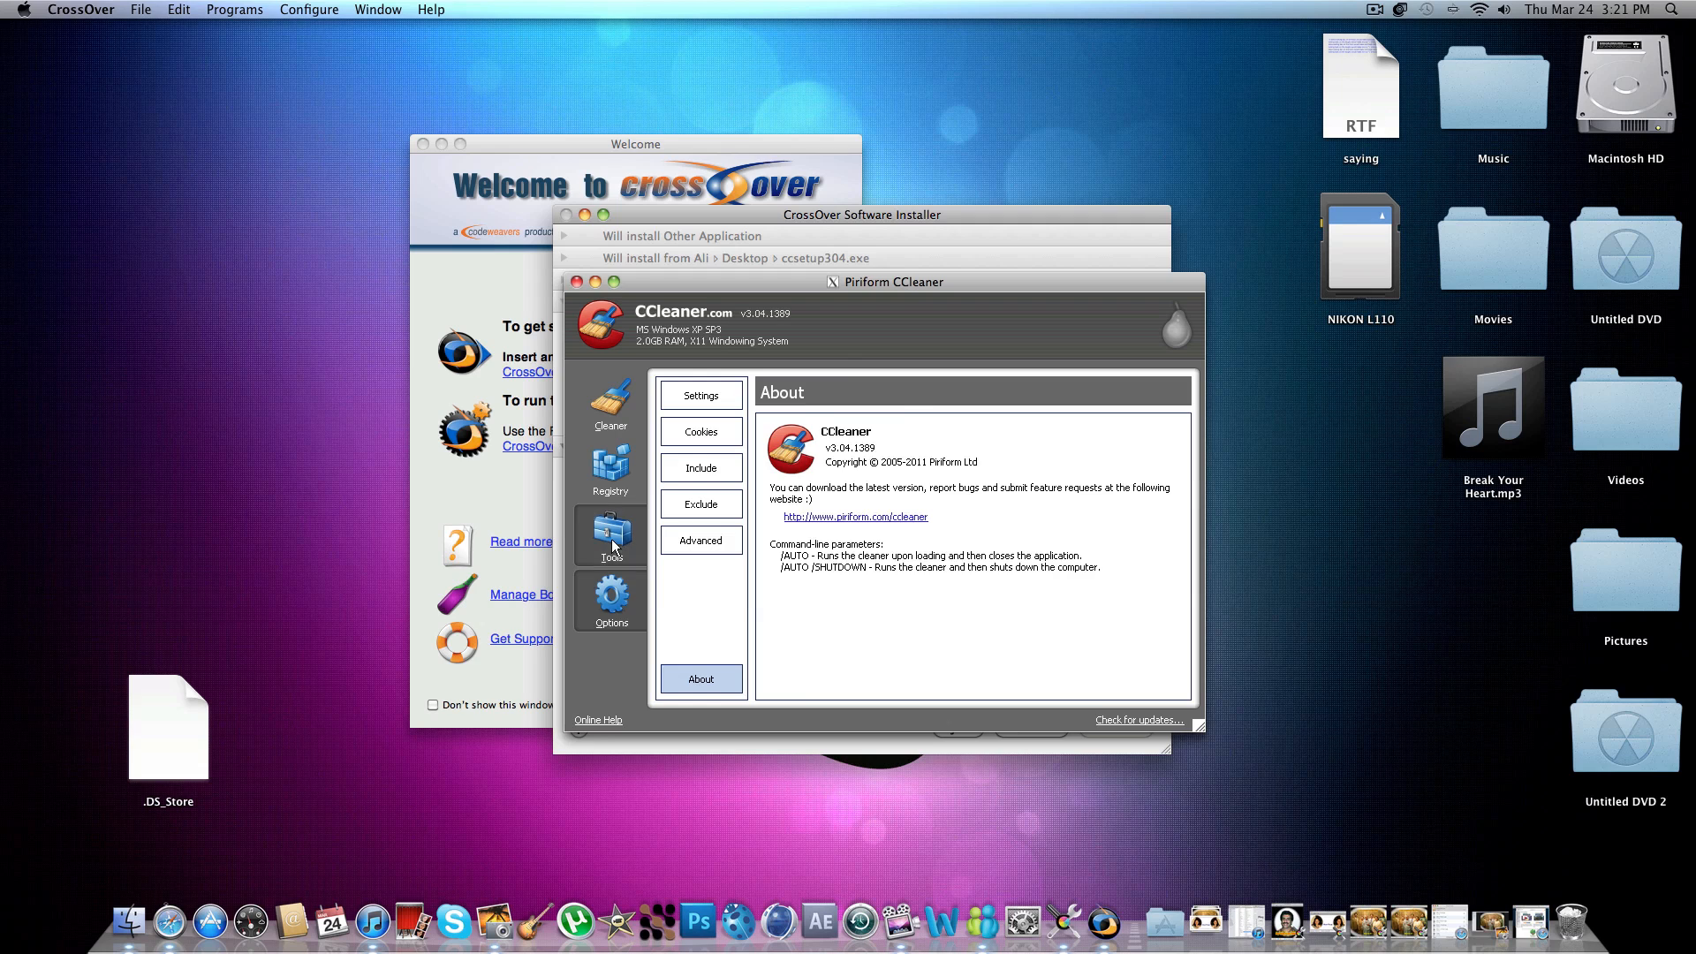
pyautogui.click(609, 537)
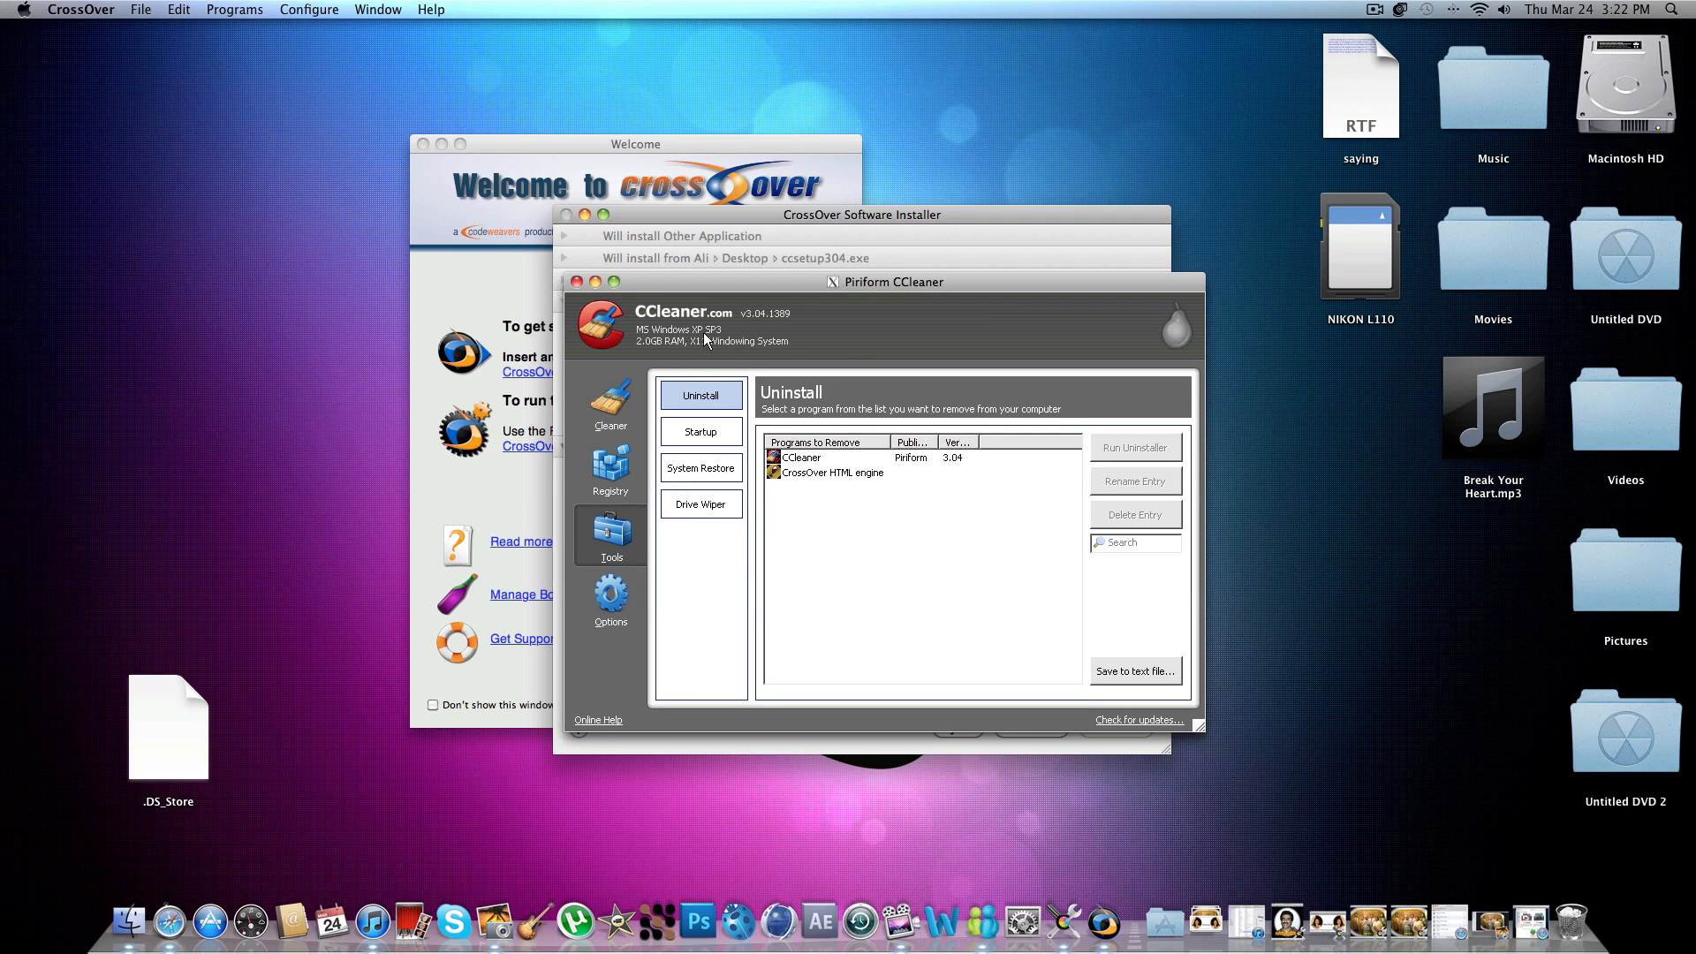
pyautogui.click(609, 466)
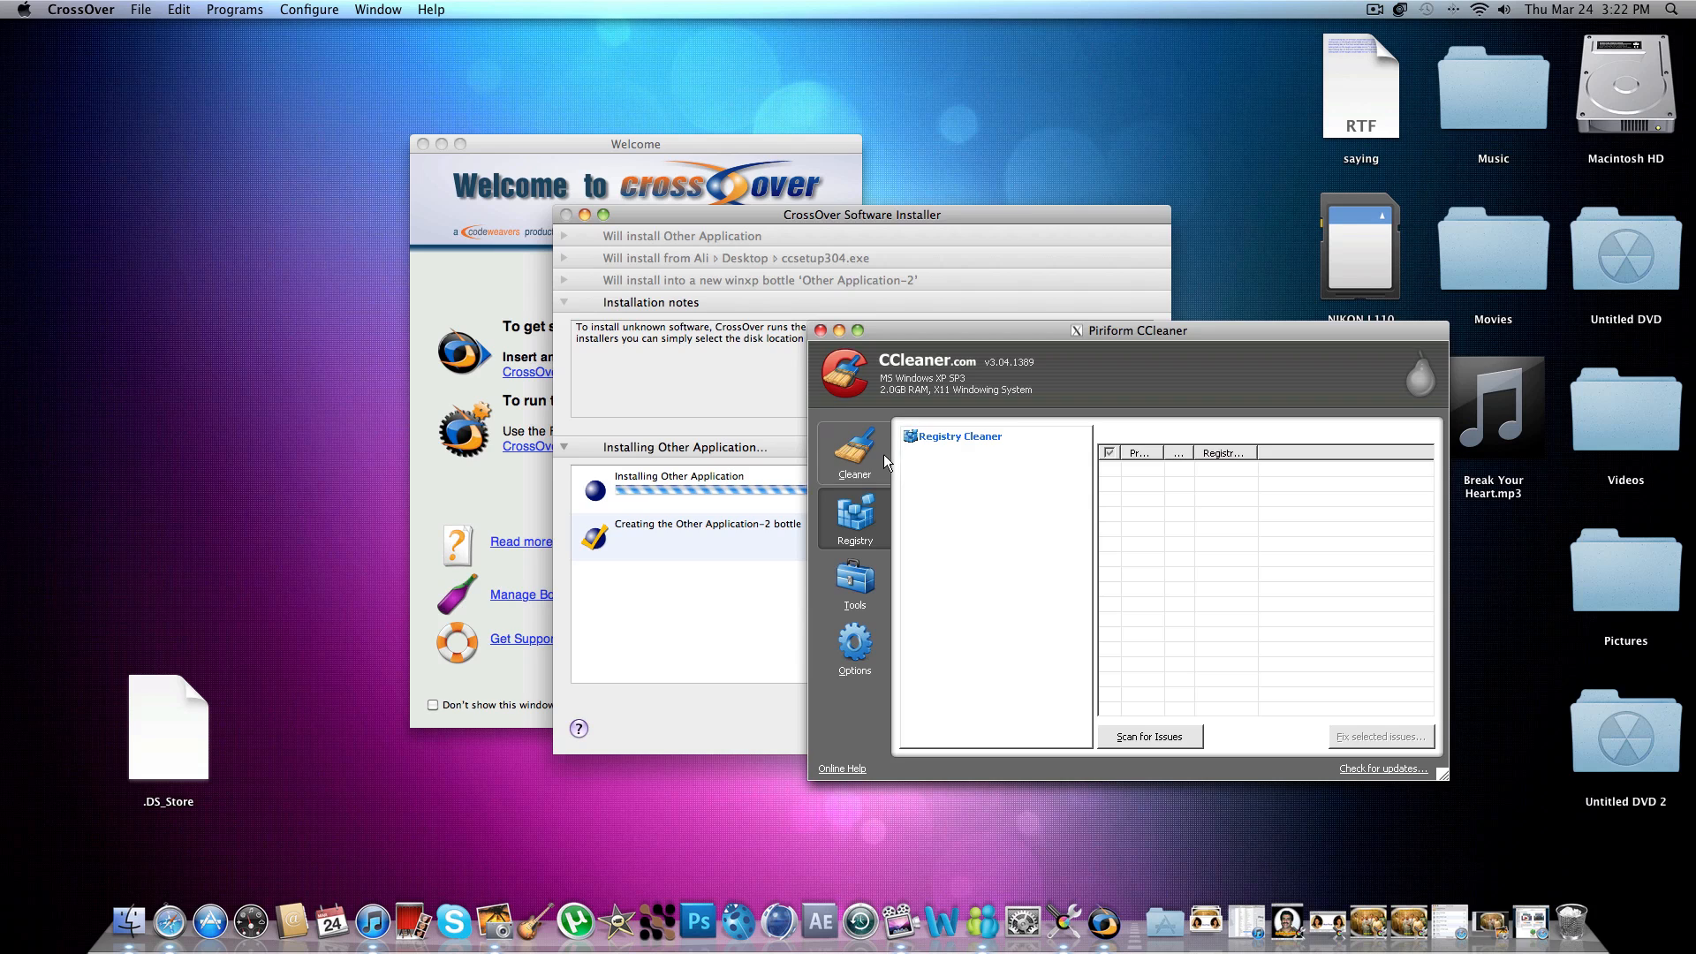
# Show the CCleaner folder in Finder with the CCleaner and Uninstall CCleaner apps.
pyautogui.click(853, 586)
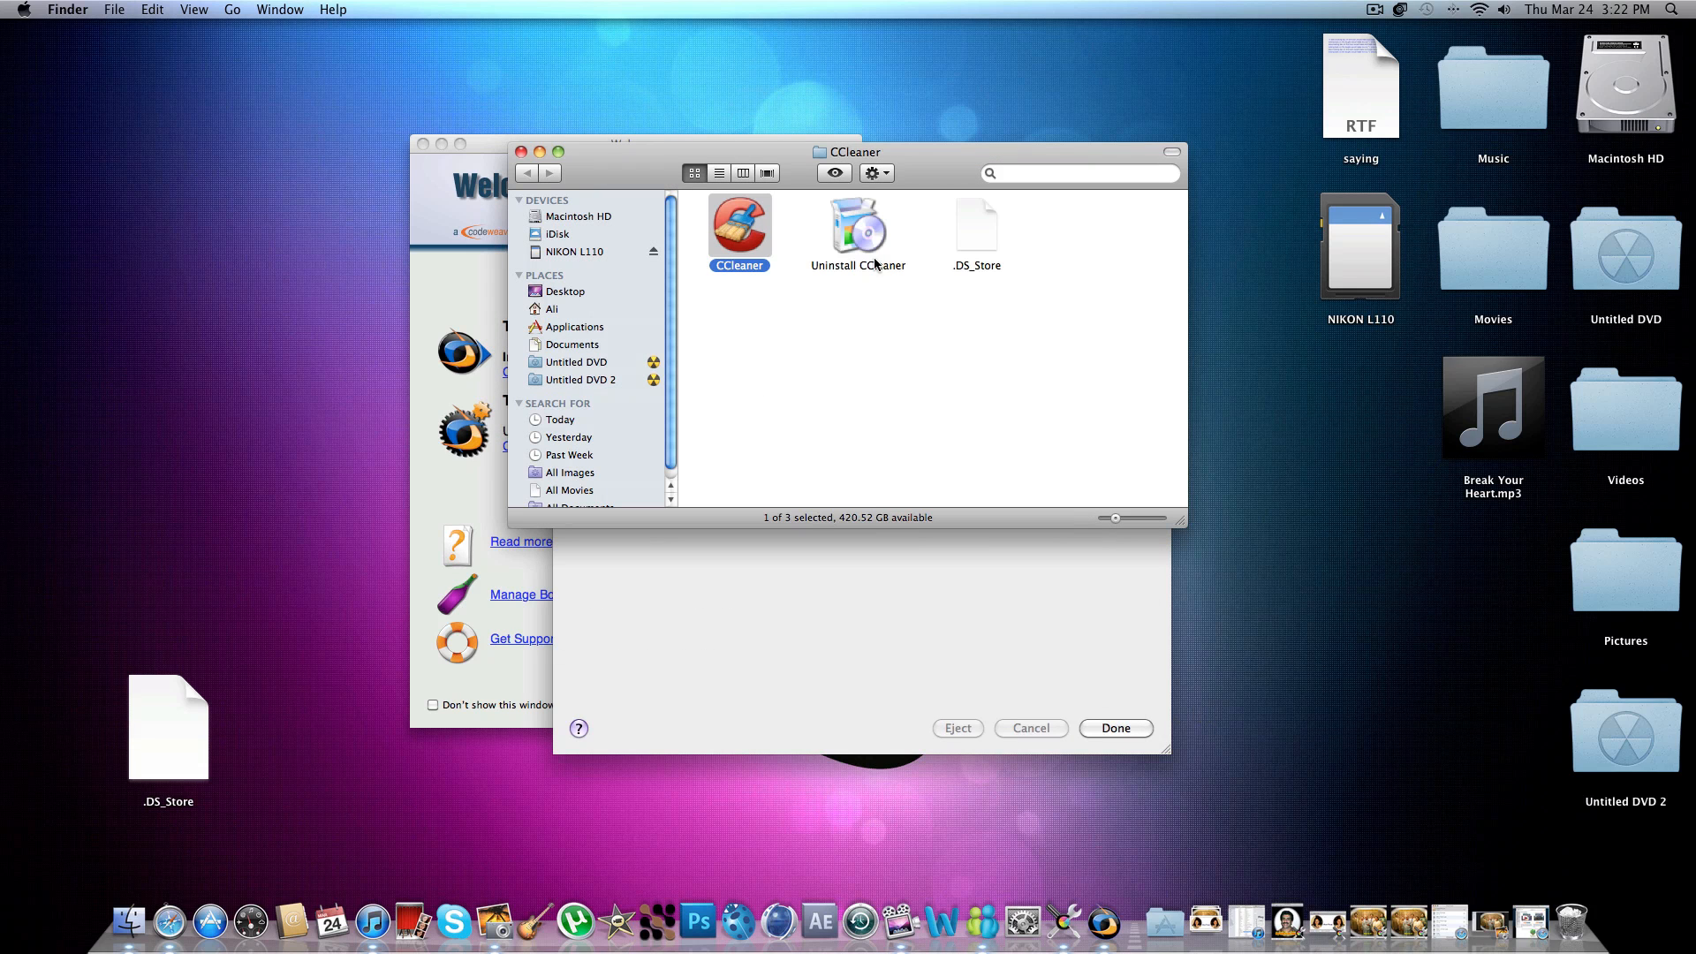
pyautogui.moveTo(546, 148)
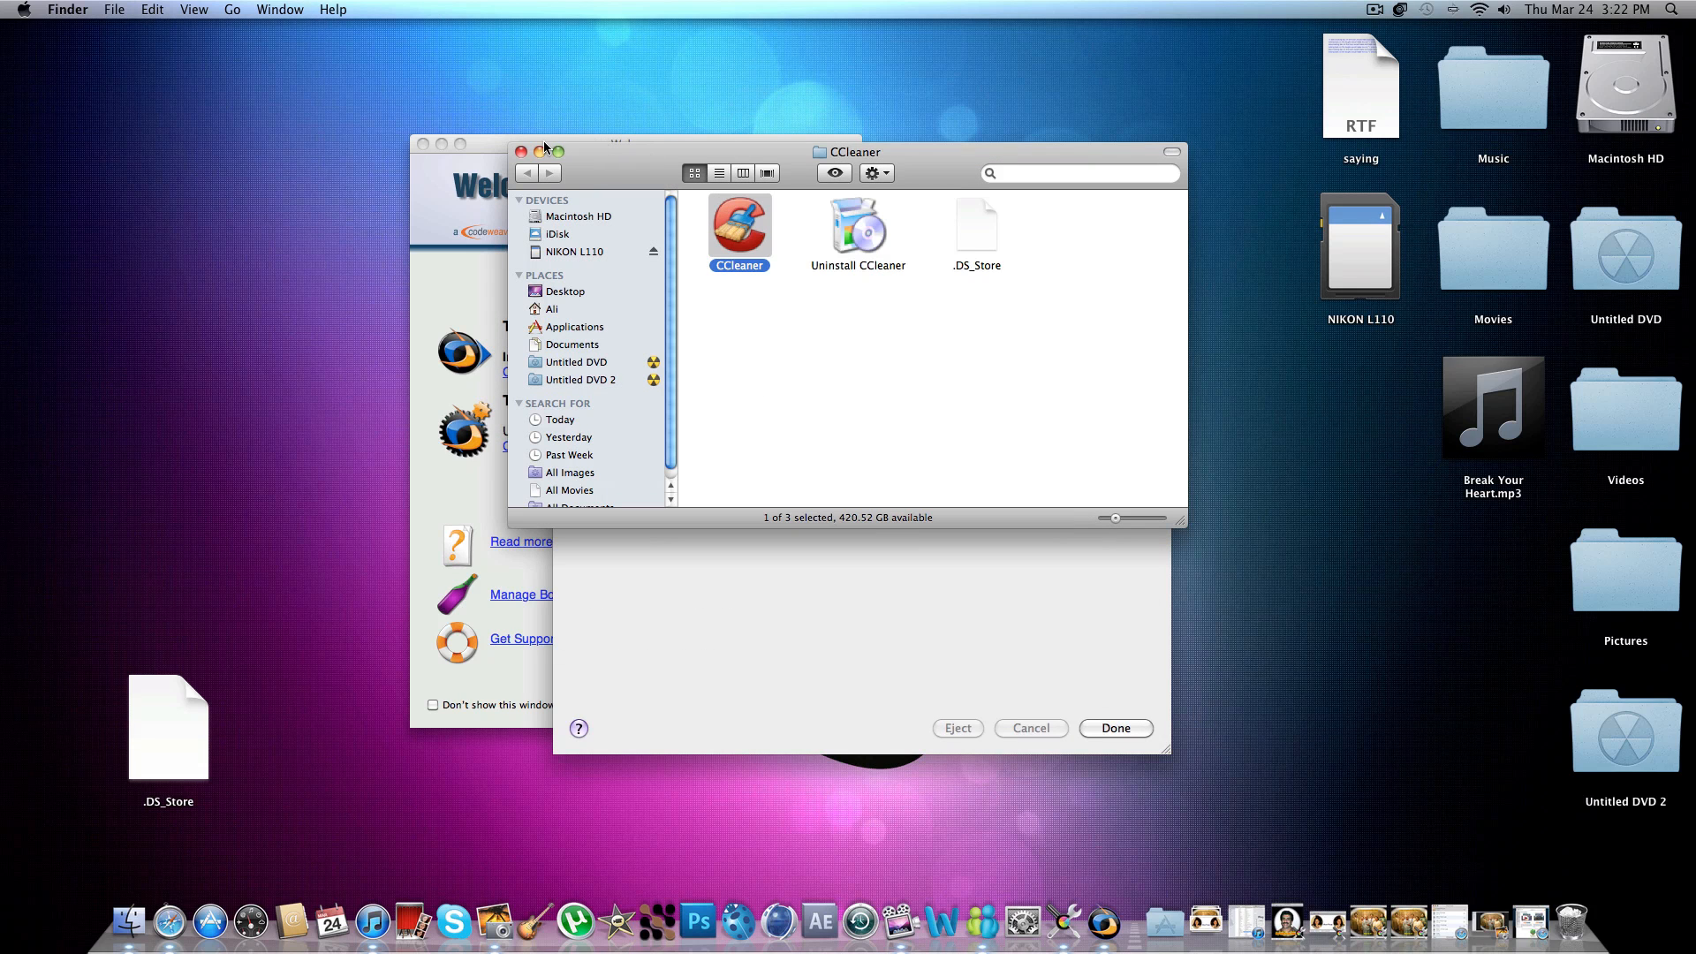